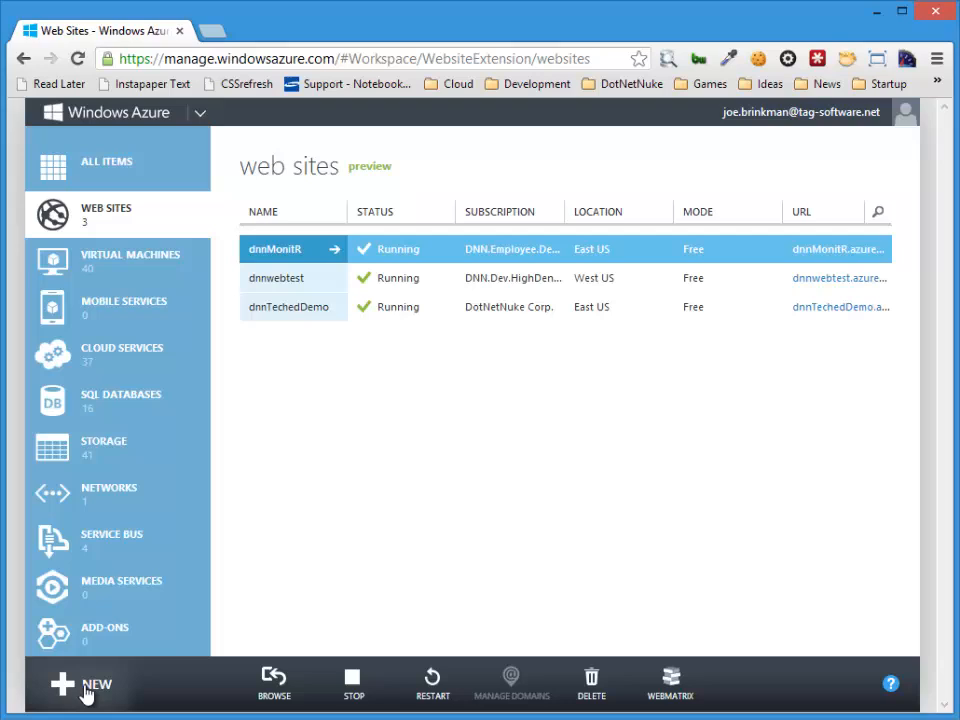
# Start a new web site from the gallery and choose DotNetNuke Community Edition.
pyautogui.click(78, 684)
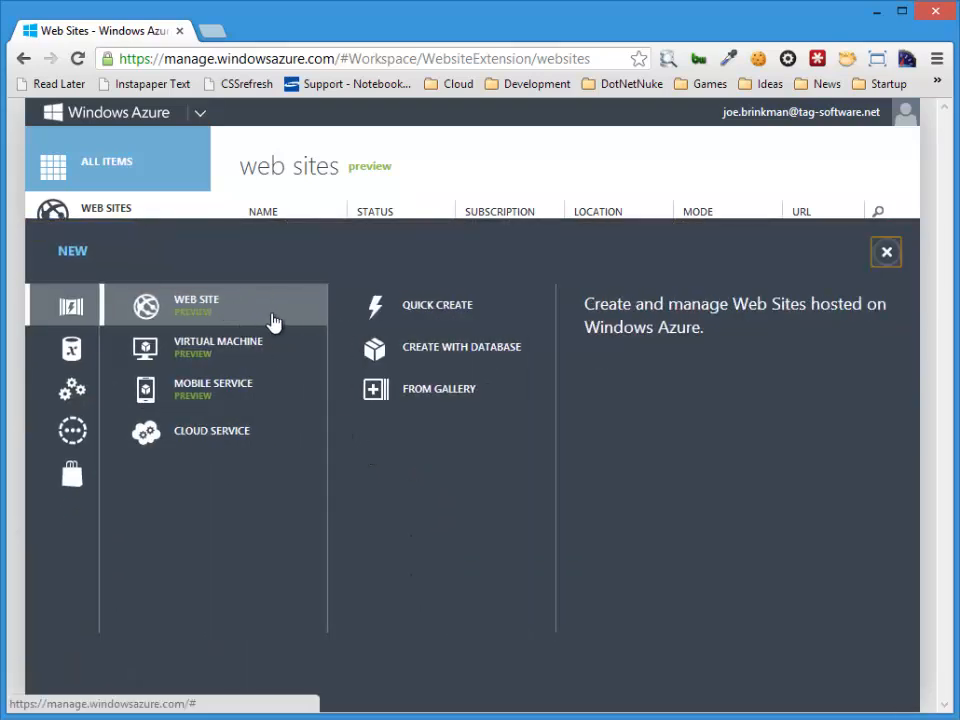
pyautogui.moveTo(438, 389)
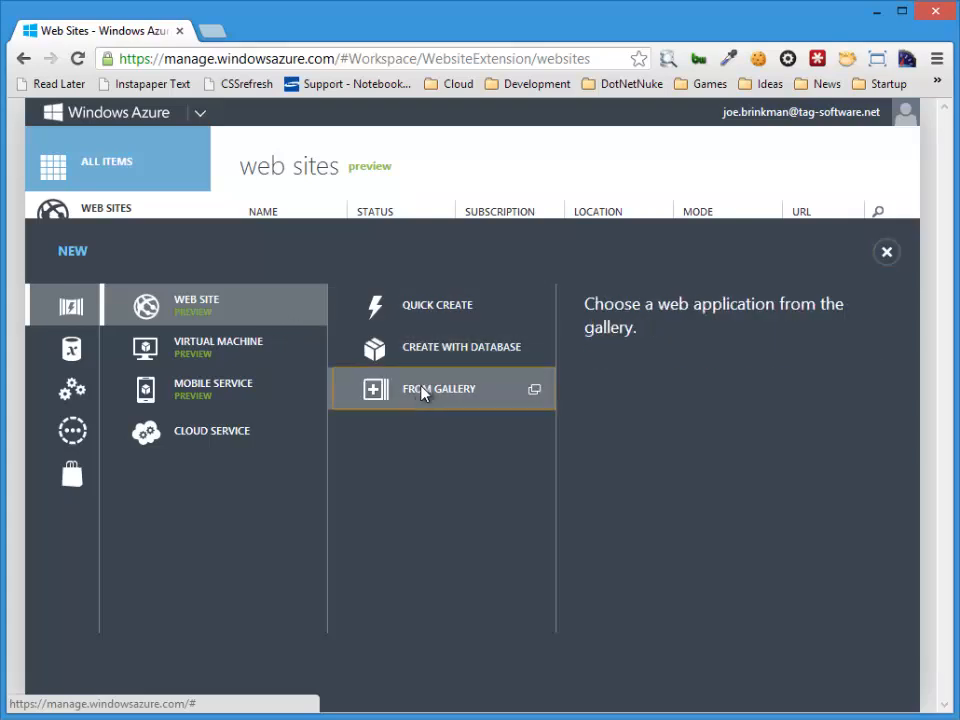
pyautogui.click(438, 389)
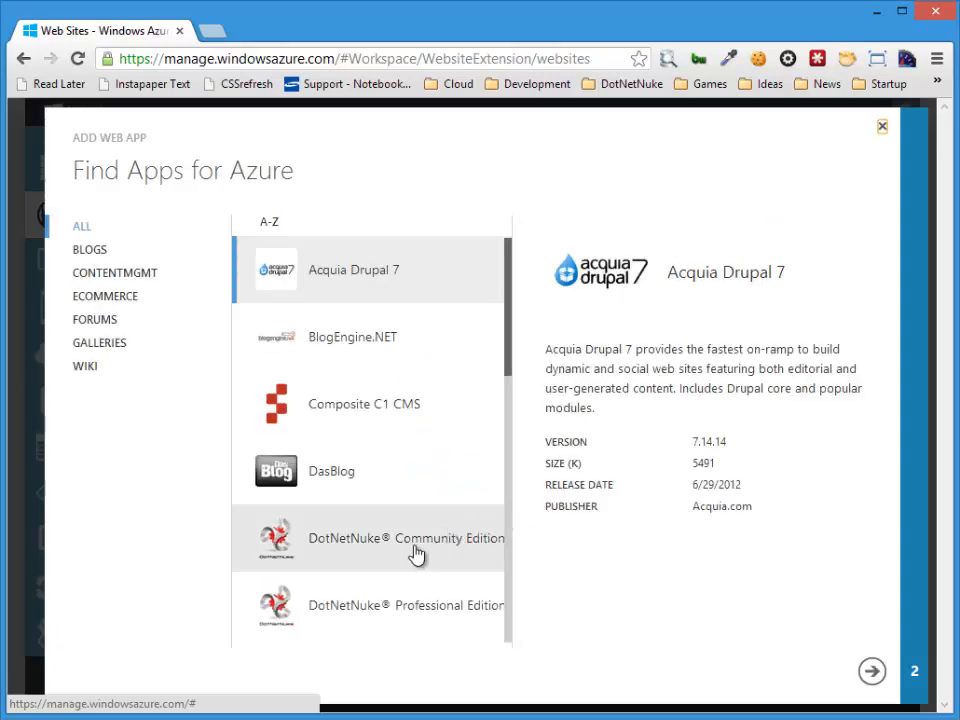
pyautogui.moveTo(409, 553)
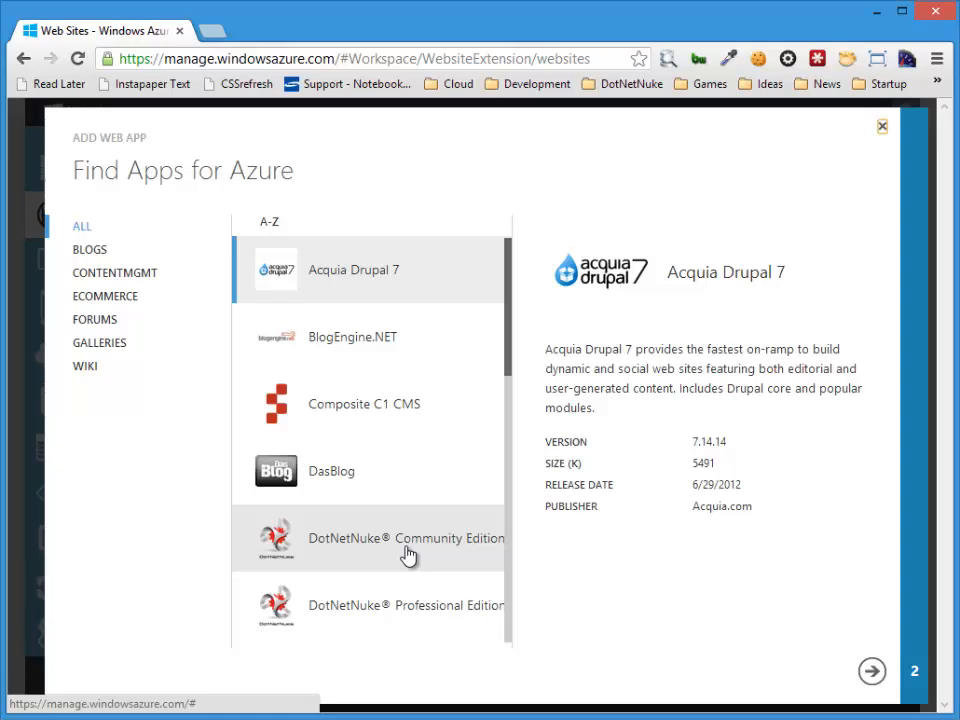
pyautogui.click(405, 538)
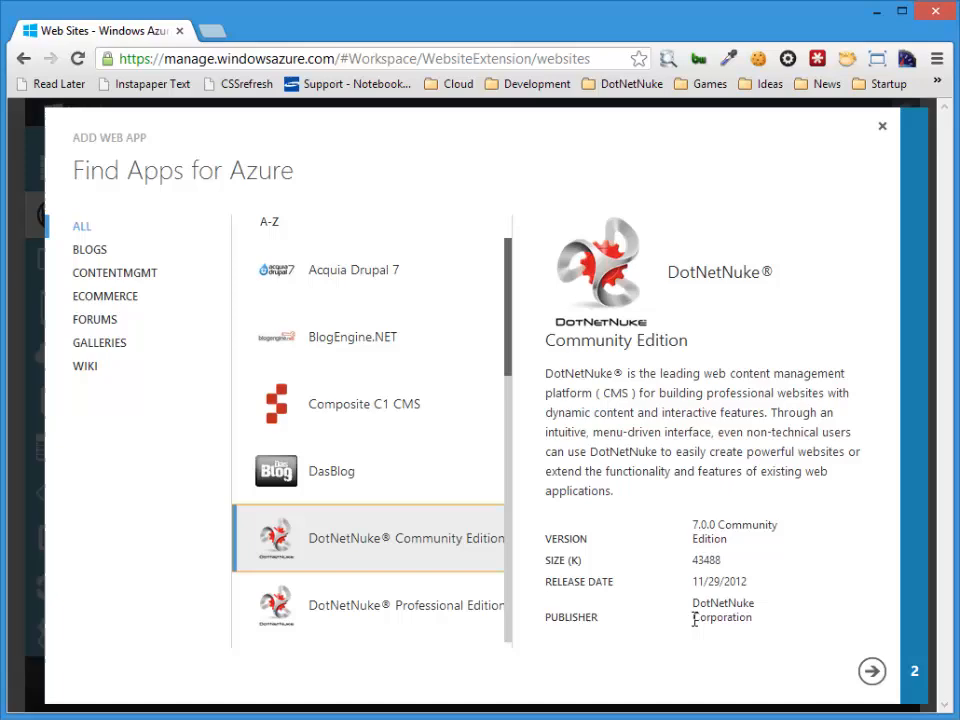
pyautogui.moveTo(845, 673)
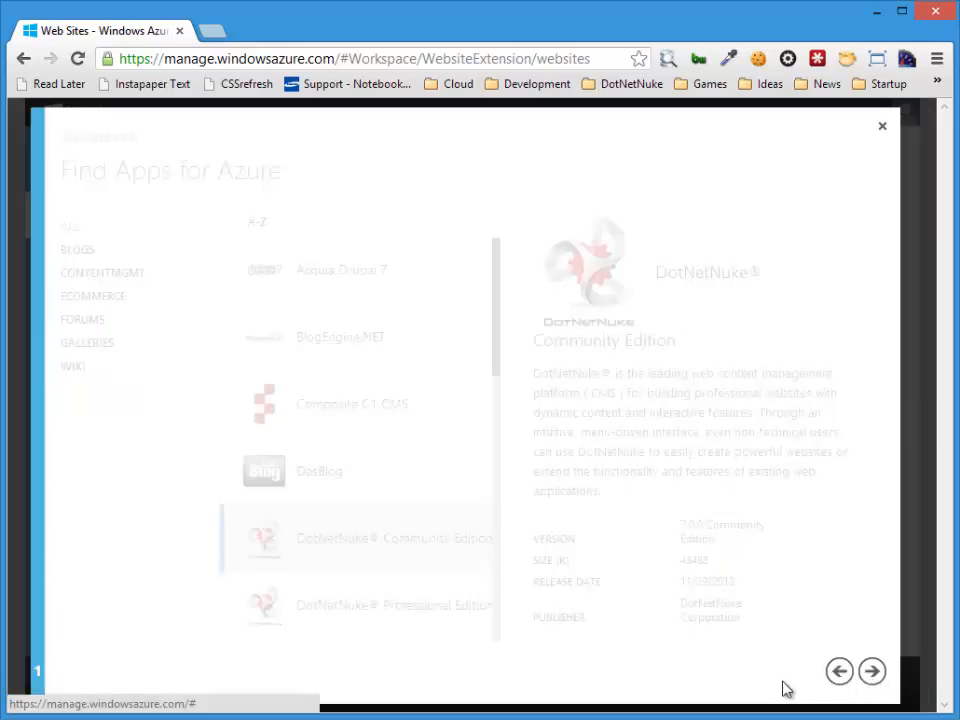
# Enter URL mysimplednn, choose 'Create a new SQL database', and pick the DNN.Employee.Deploy subscription.
pyautogui.click(871, 671)
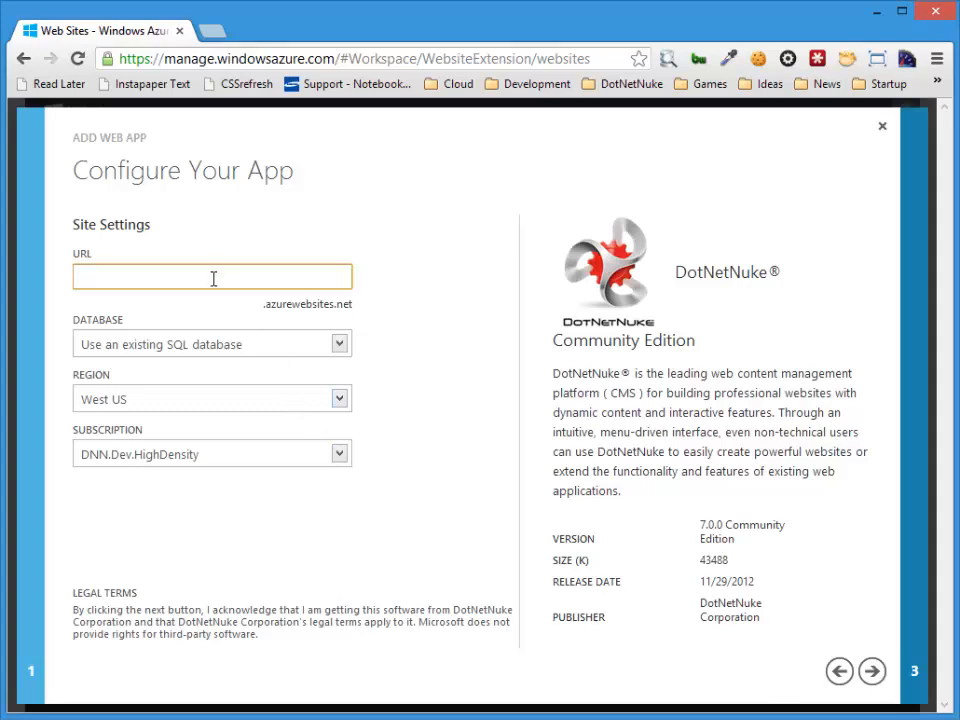
pyautogui.write('mysimp')
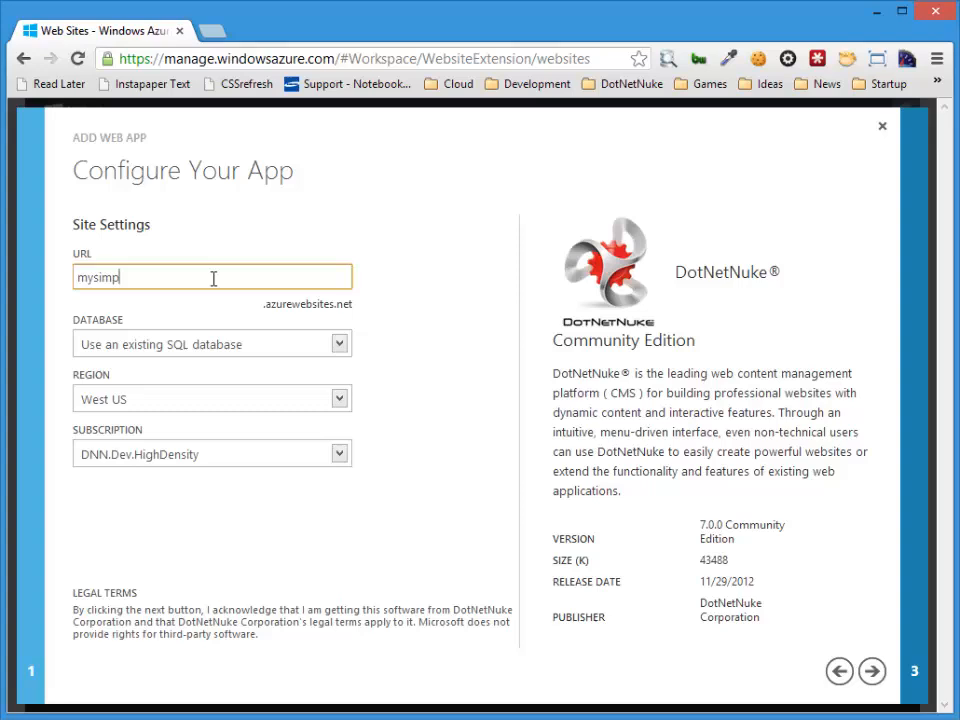
pyautogui.write('lednn')
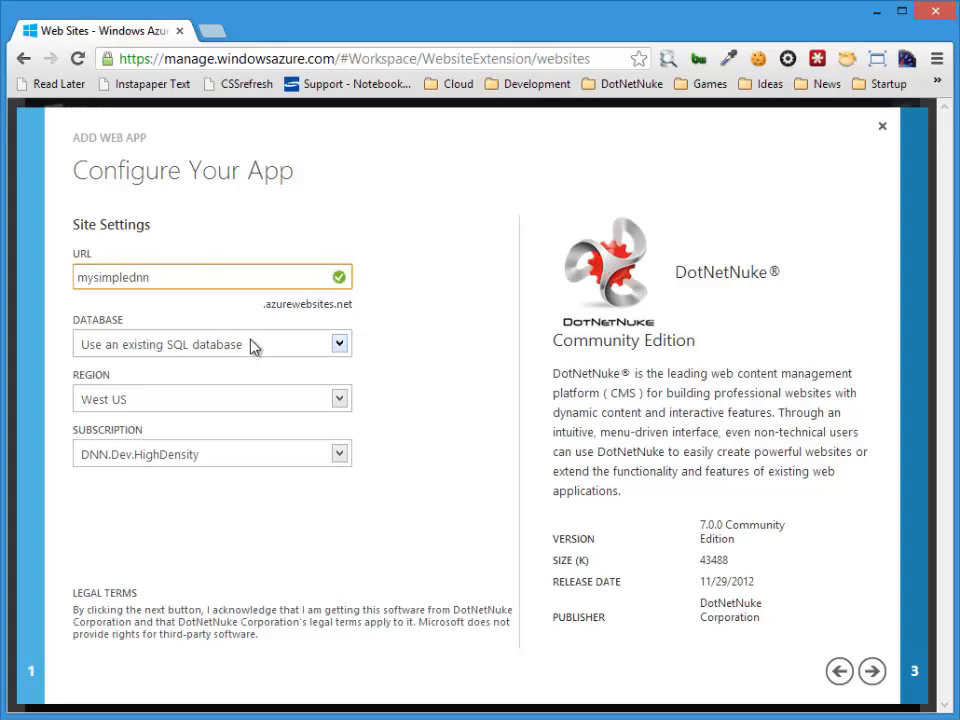
pyautogui.click(211, 343)
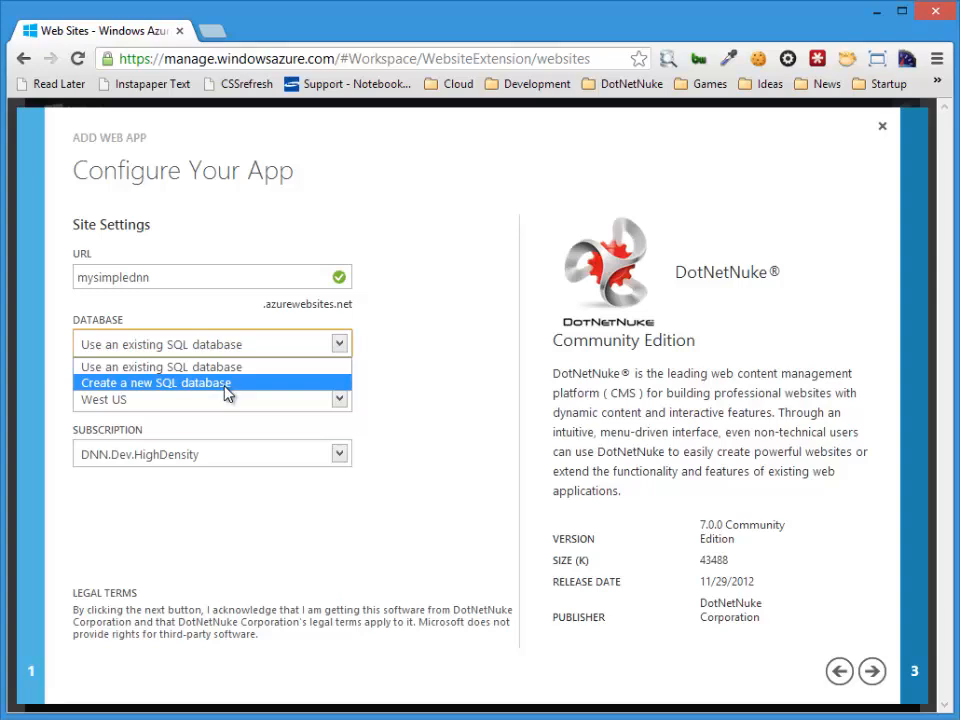
pyautogui.click(155, 383)
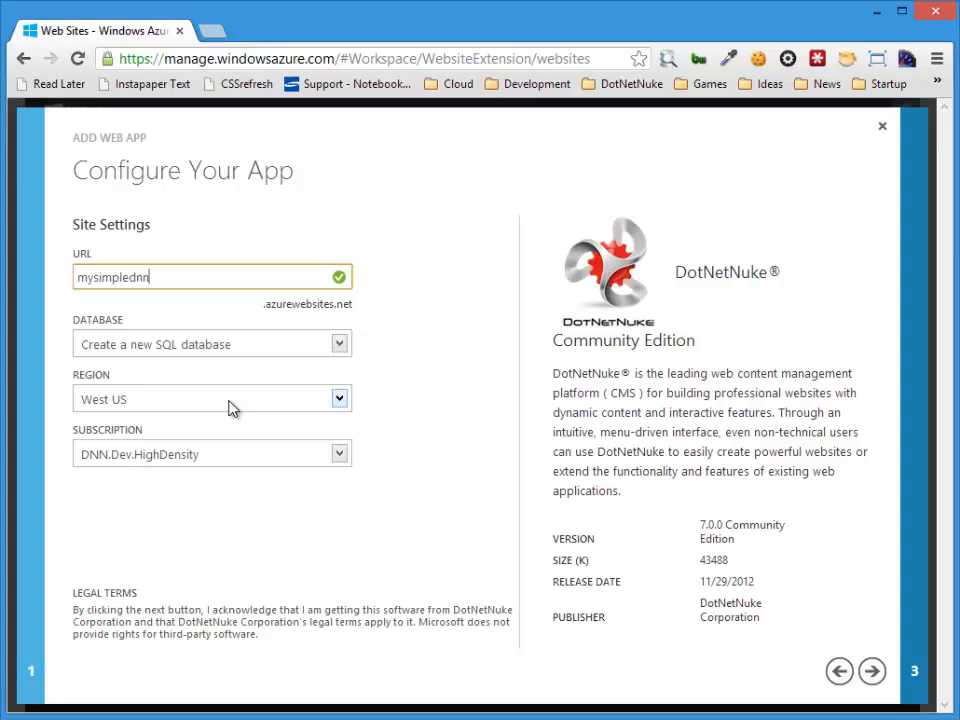
pyautogui.moveTo(224, 468)
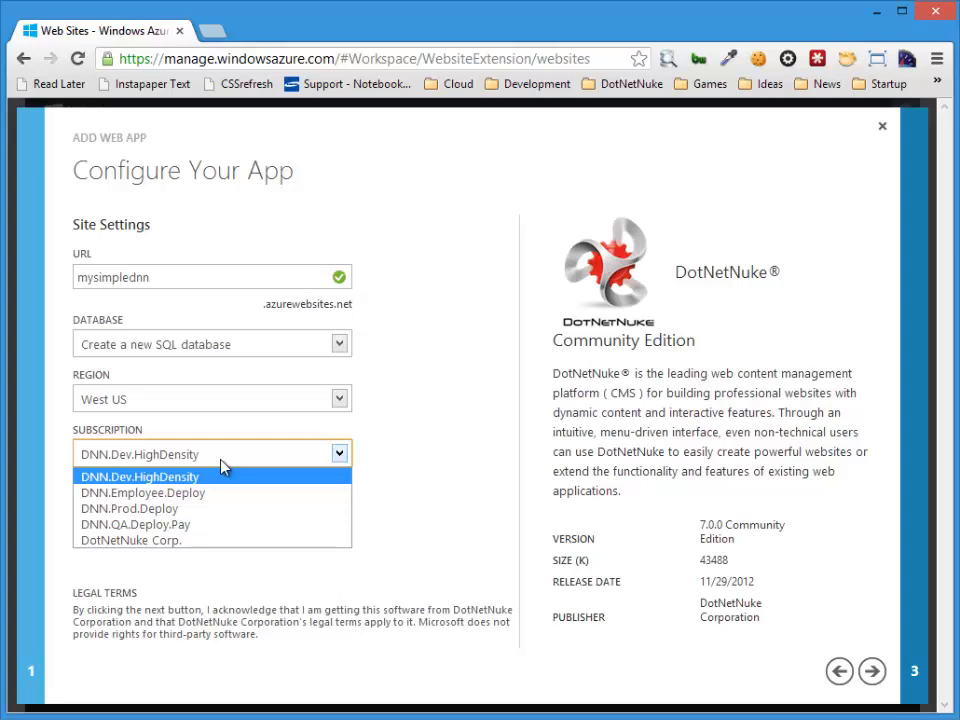
pyautogui.click(139, 476)
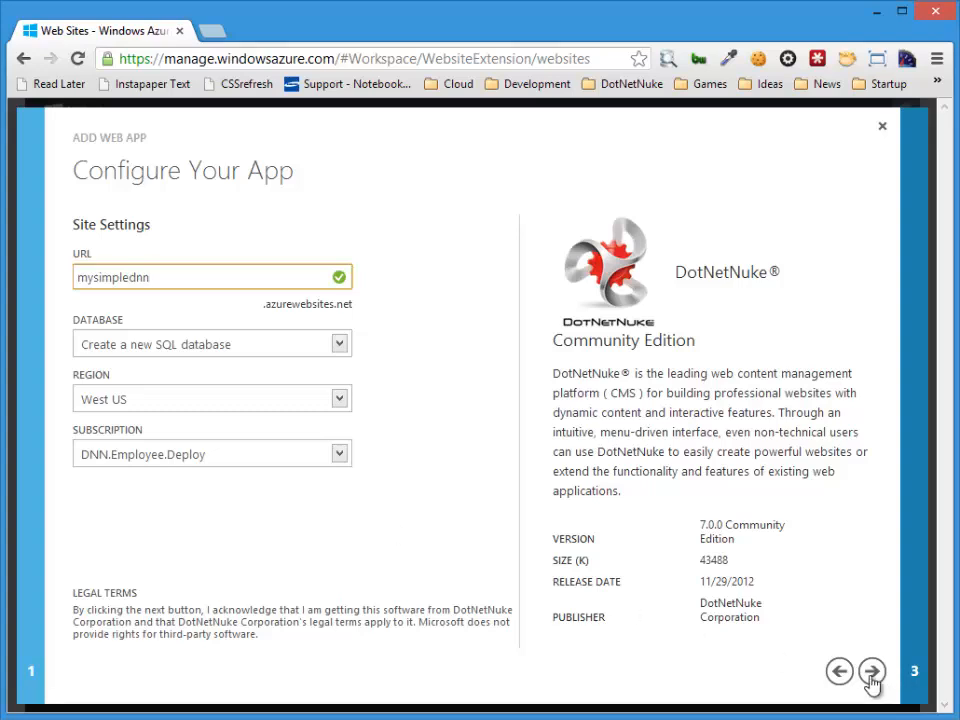
# Put mysimplednn_db on a new SQL Database Server and enter the login credentials.
pyautogui.click(871, 671)
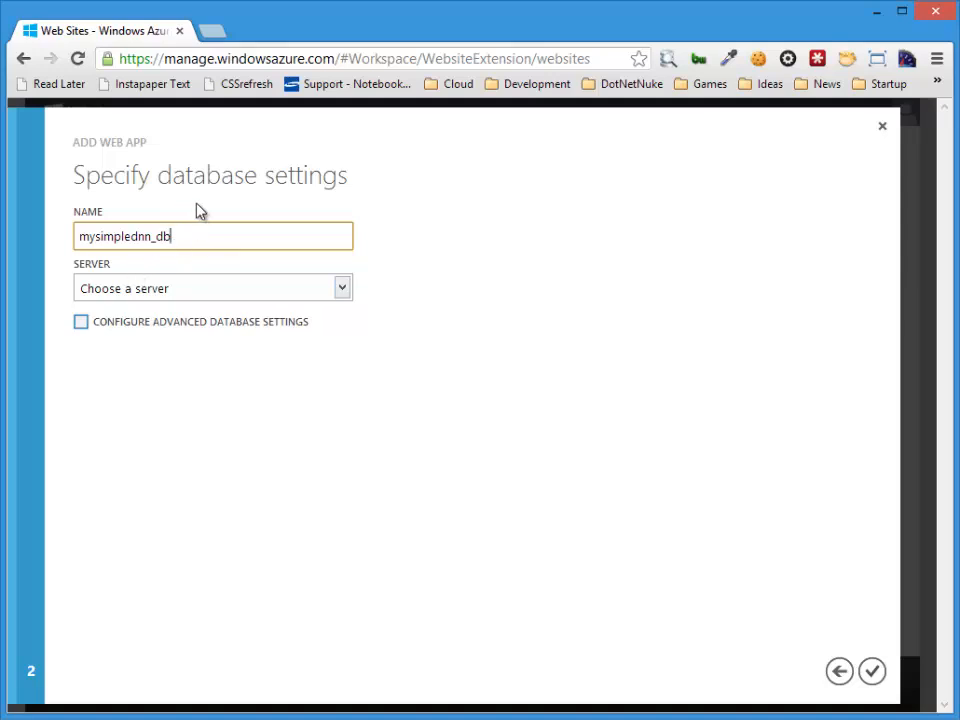
pyautogui.moveTo(148, 265)
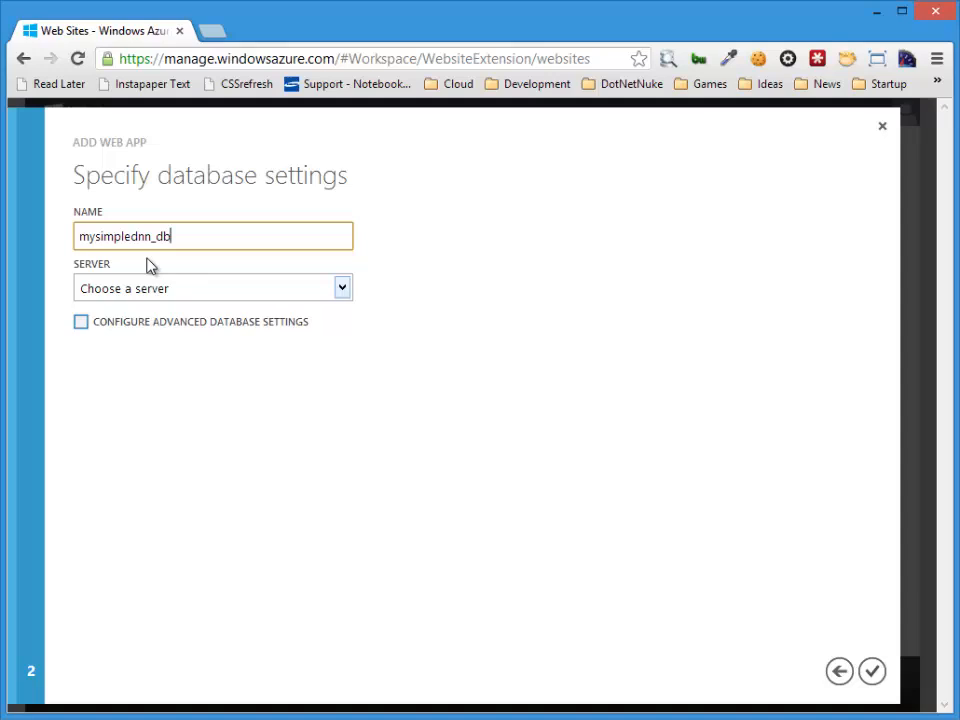
pyautogui.moveTo(118, 259)
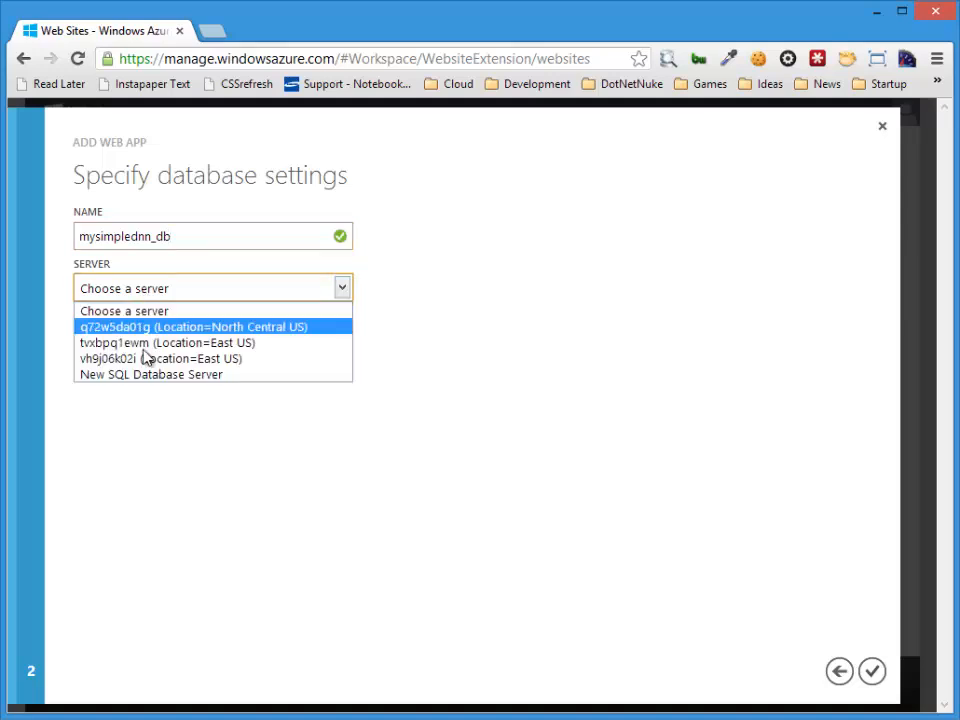
pyautogui.click(150, 374)
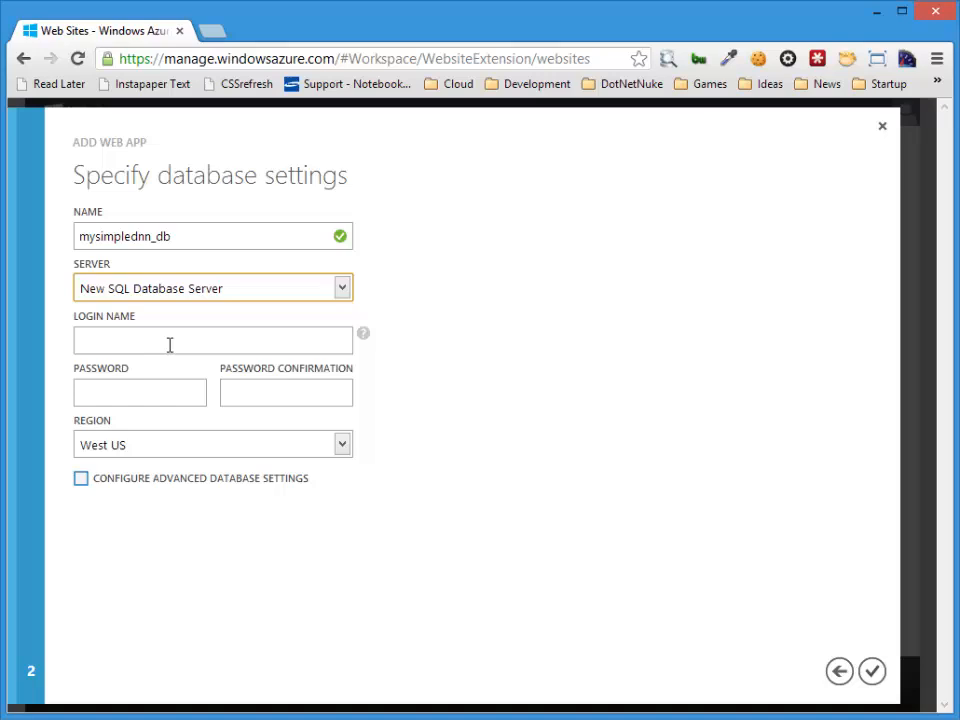
pyautogui.write('jbrinkman')
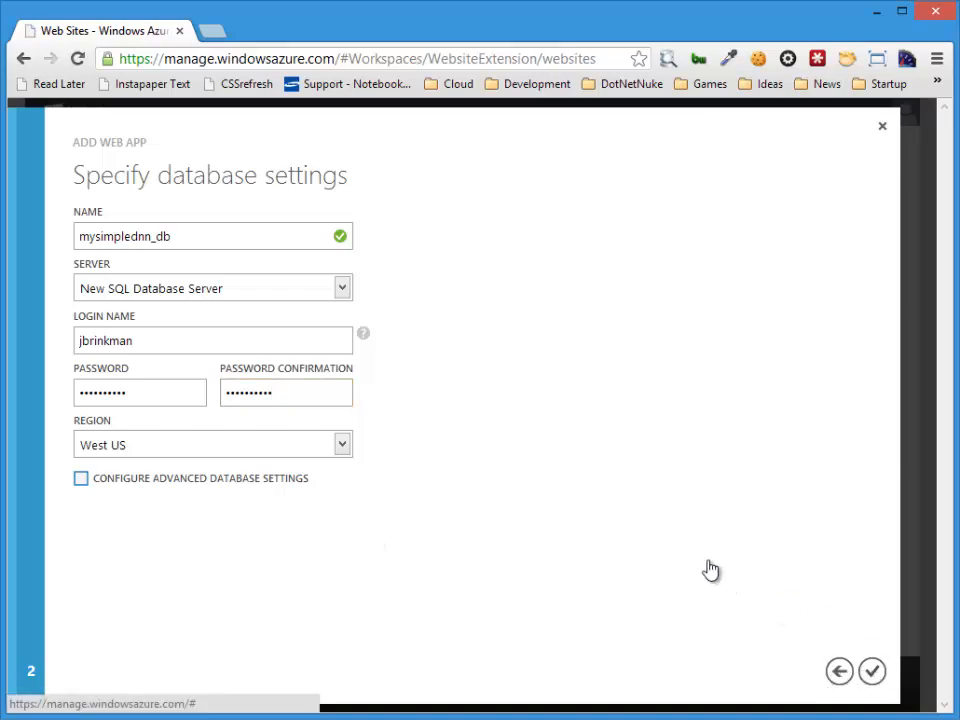
# Finish the wizard so mysimplednn is created and listed as Running in West US.
pyautogui.click(871, 671)
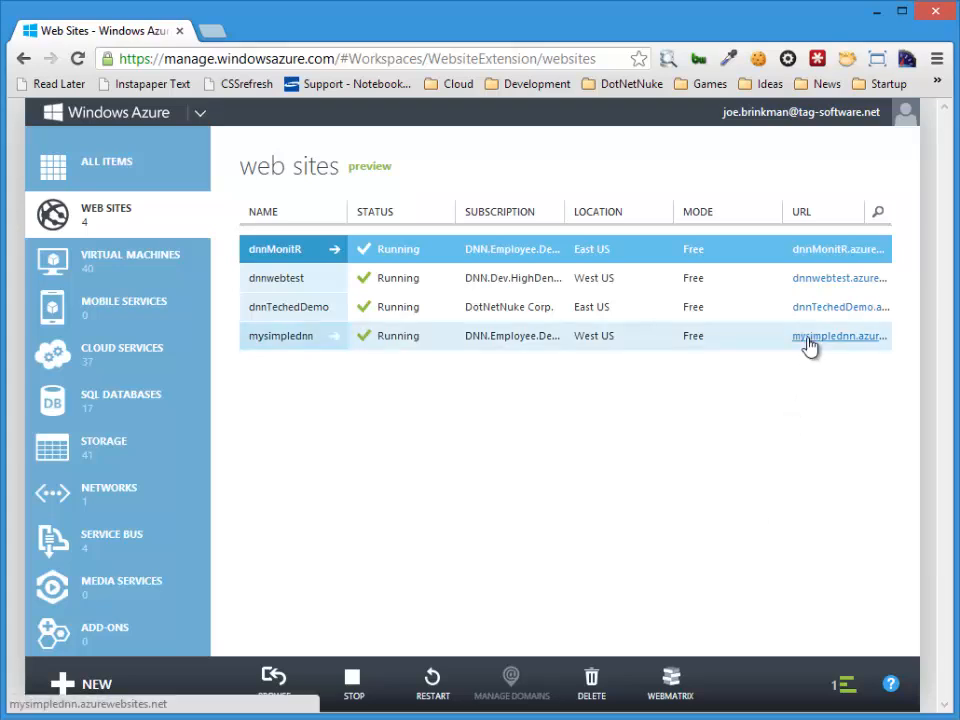
# Open the mysimplednn site's installer and enter the host administrator password.
pyautogui.click(838, 335)
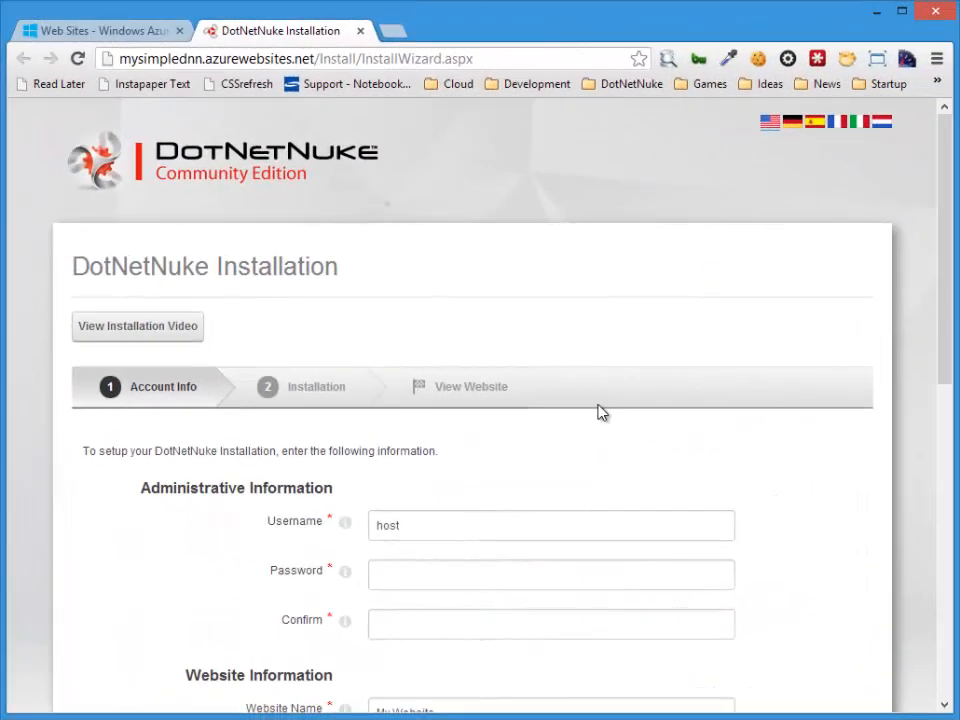
pyautogui.scroll(-3)
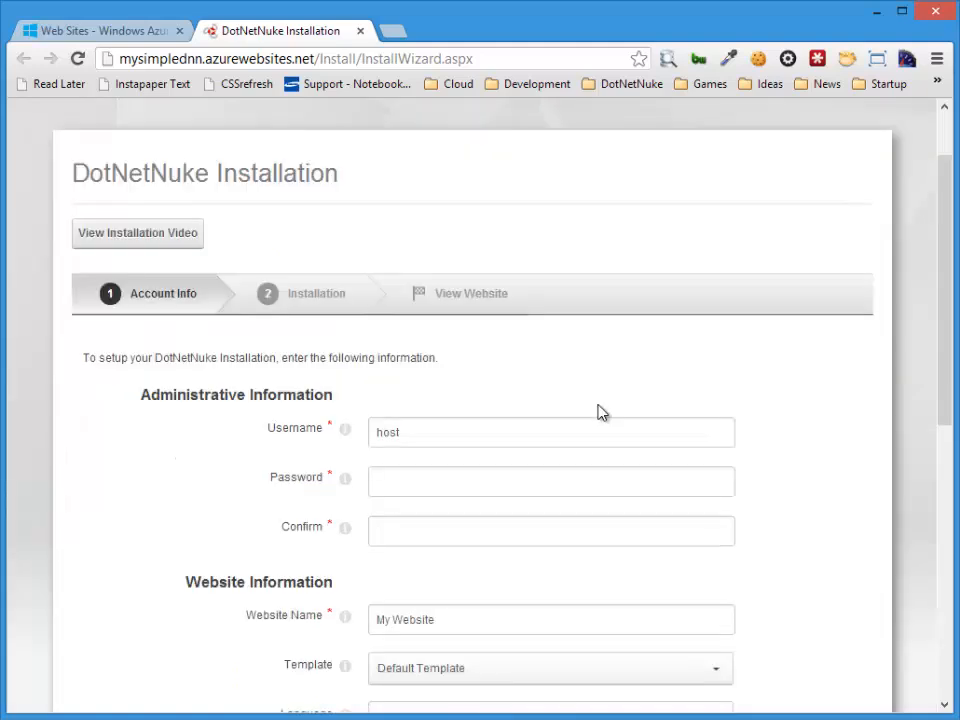
pyautogui.scroll(-3)
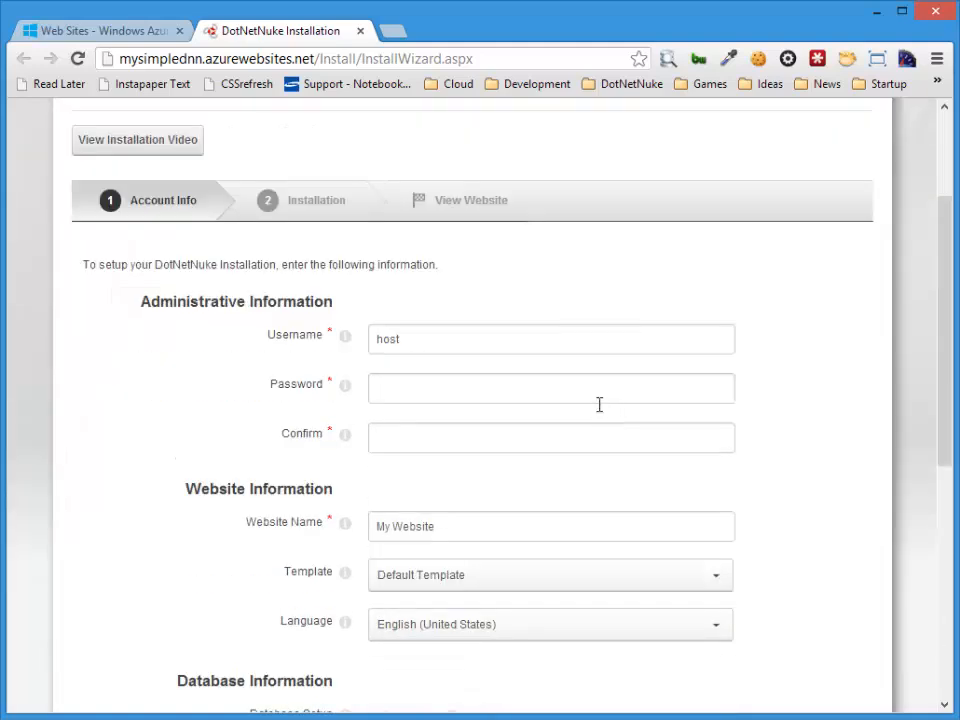
pyautogui.click(550, 388)
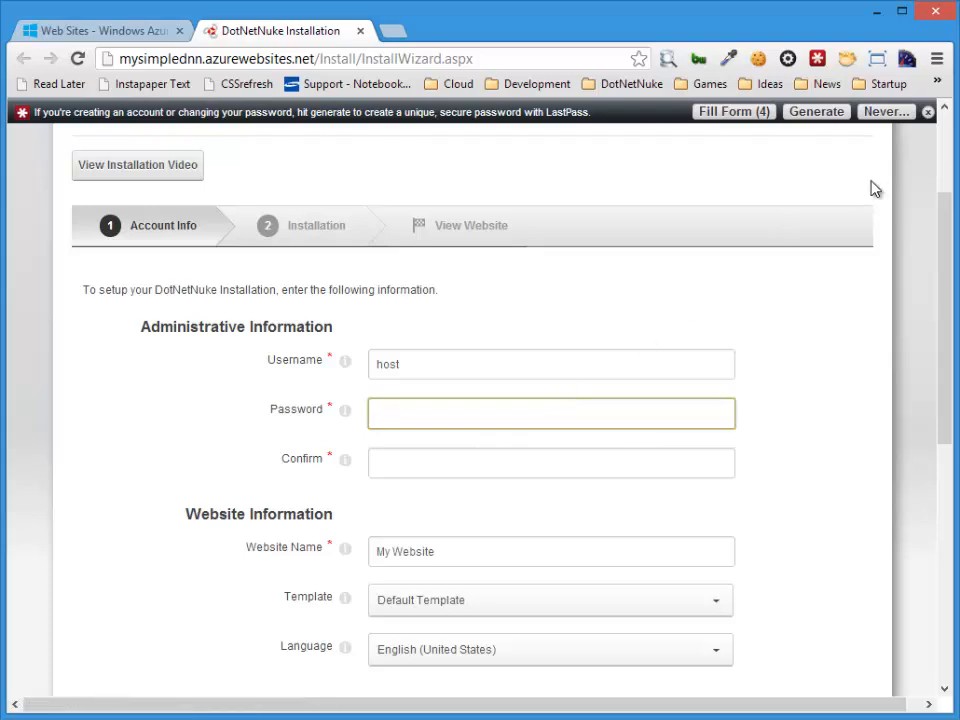
pyautogui.scroll(-3)
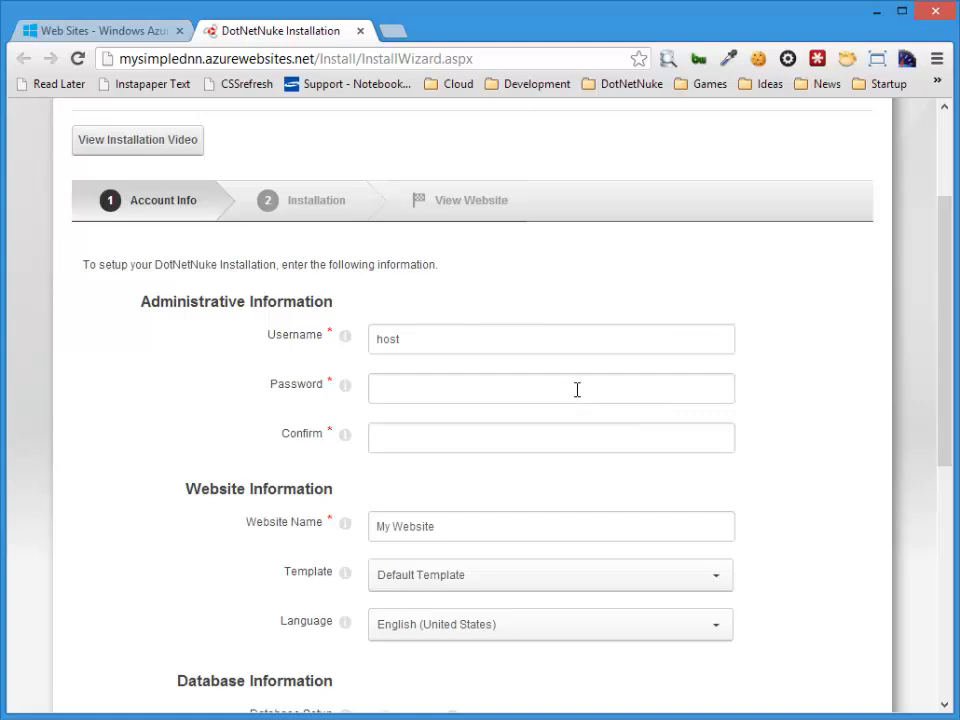
pyautogui.click(550, 388)
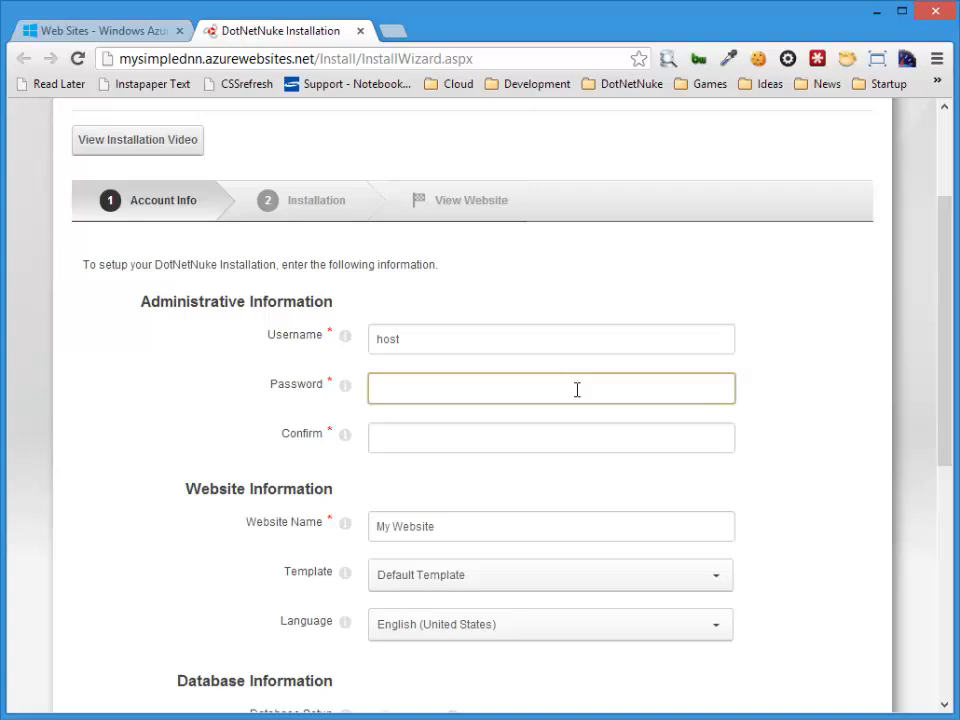
pyautogui.click(550, 388)
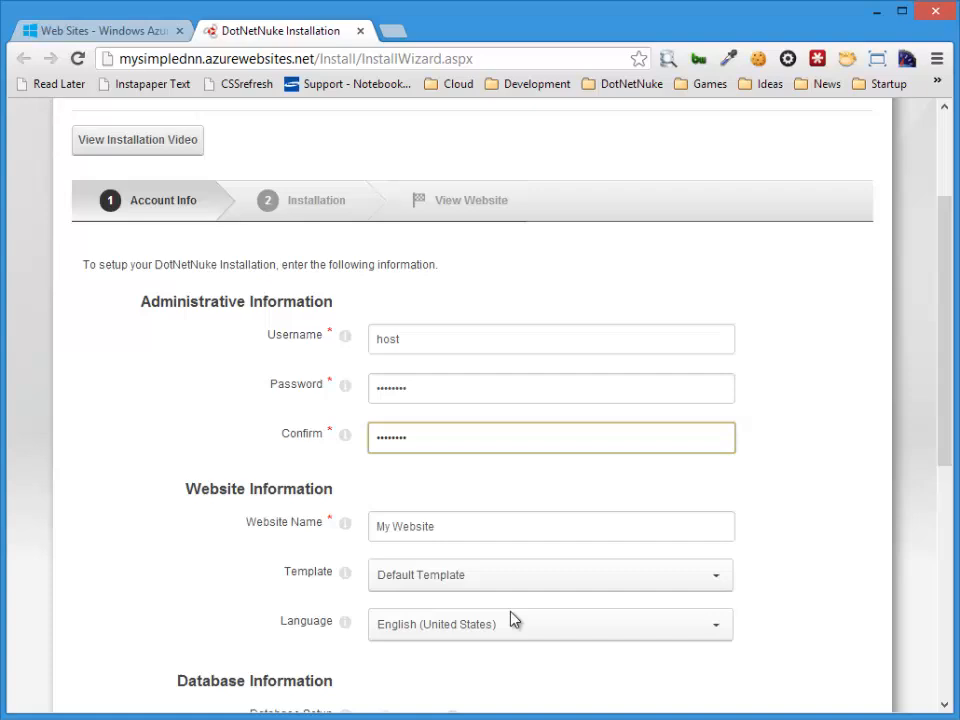
# Review the site templates and keep Default Template selected.
pyautogui.click(549, 575)
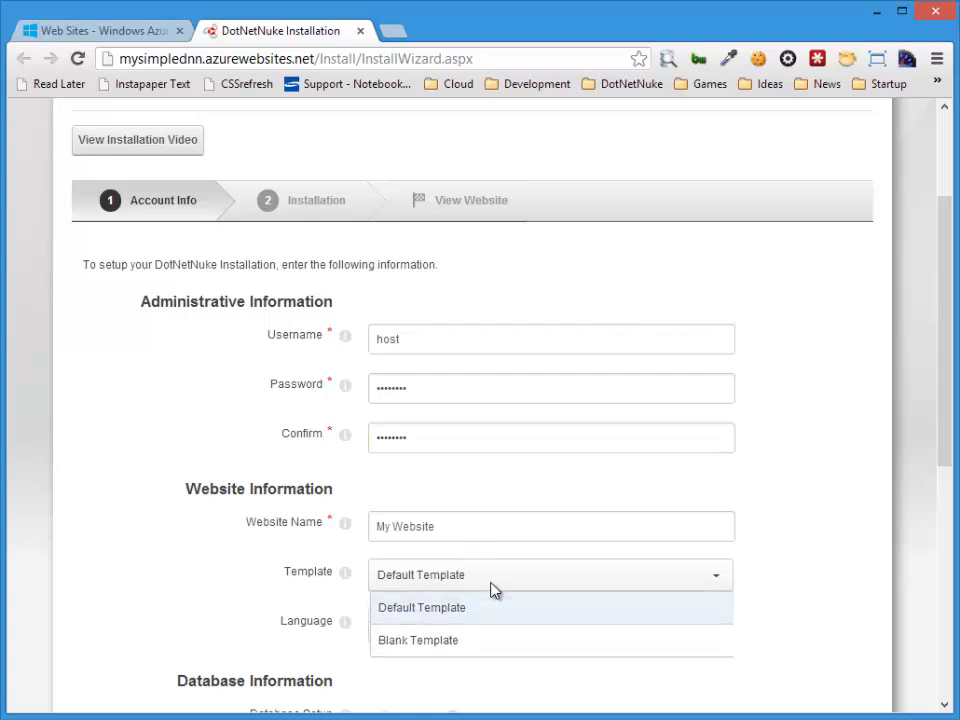
pyautogui.moveTo(737, 583)
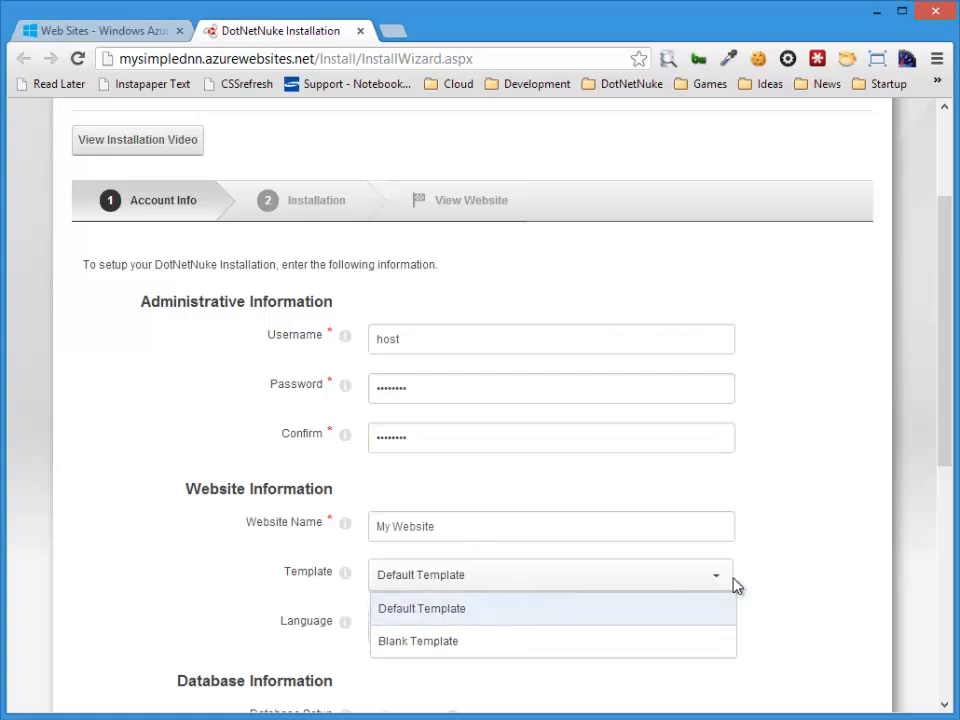
pyautogui.click(421, 608)
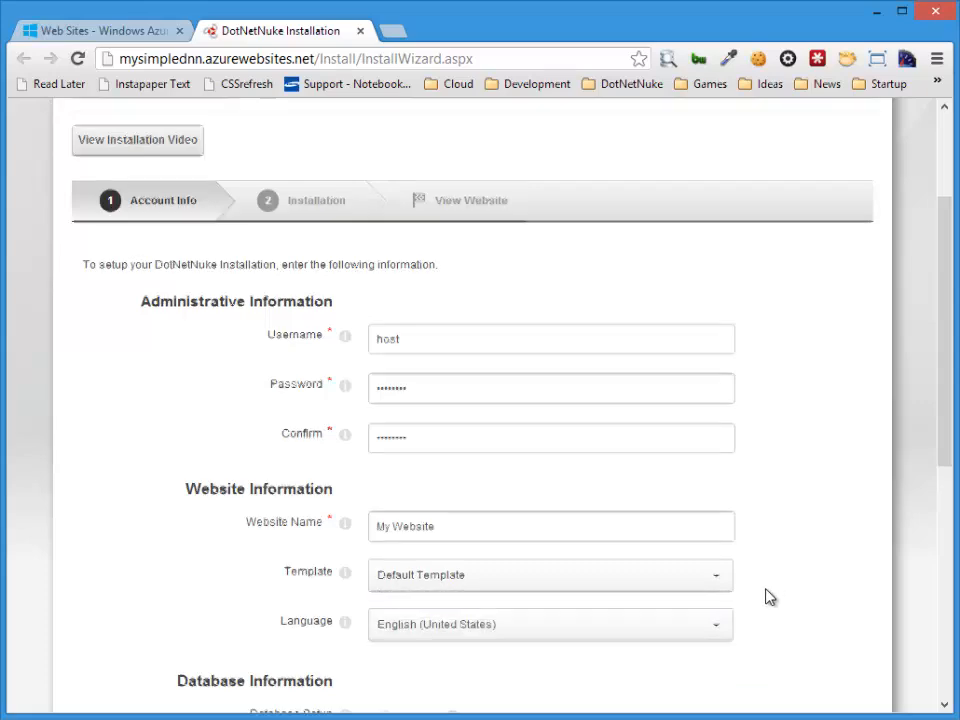
# Choose SQL Server as the database type and select the .\SQLExpress server name for replacement.
pyautogui.scroll(-3)
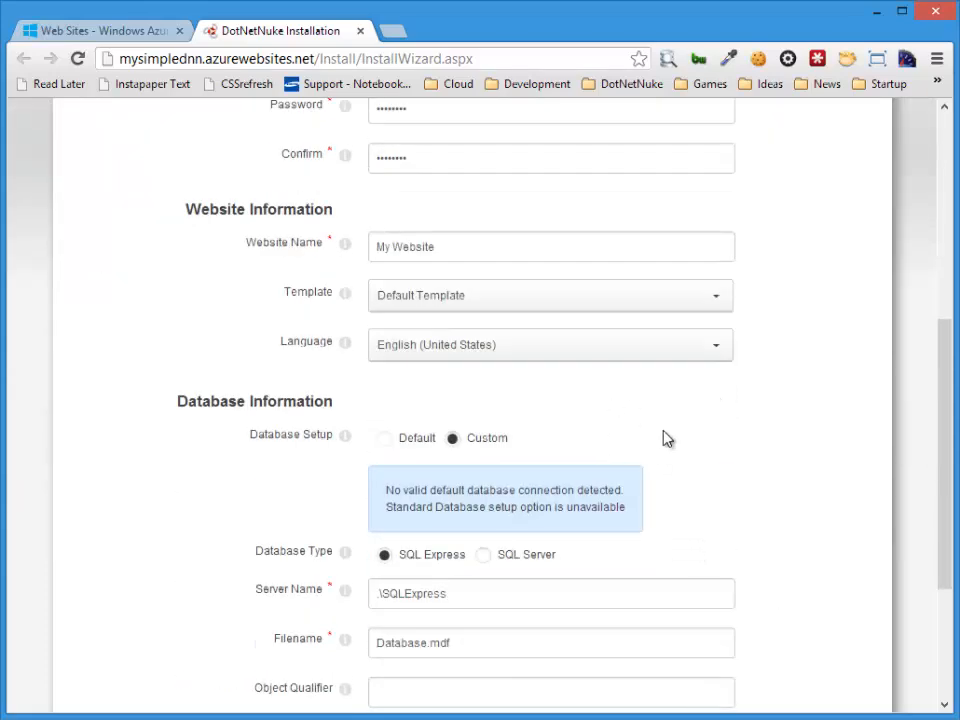
pyautogui.moveTo(704, 516)
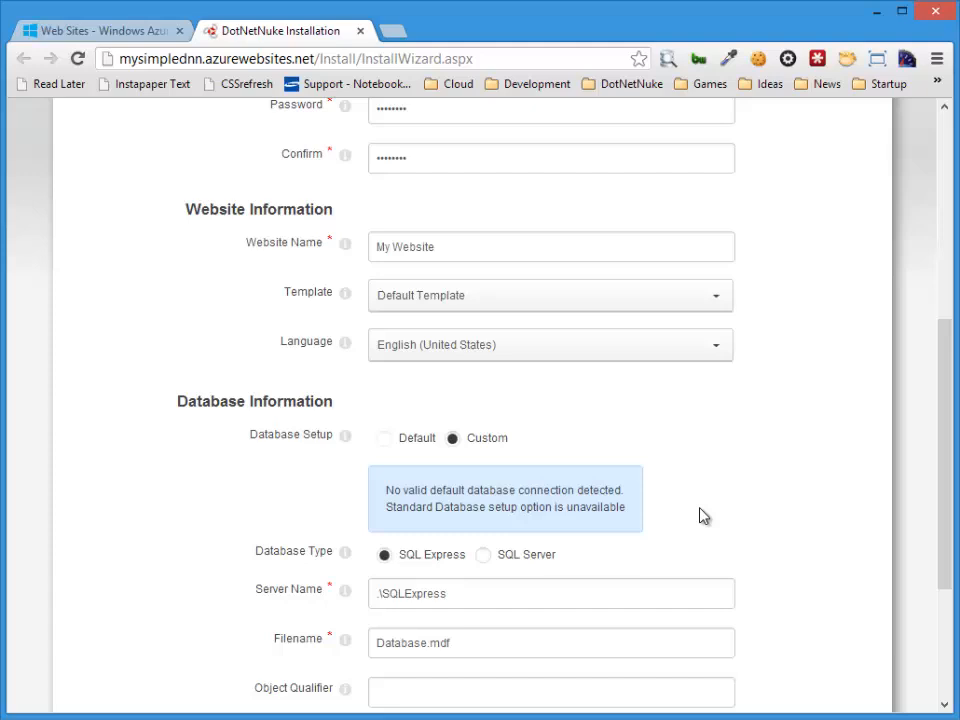
pyautogui.scroll(-3)
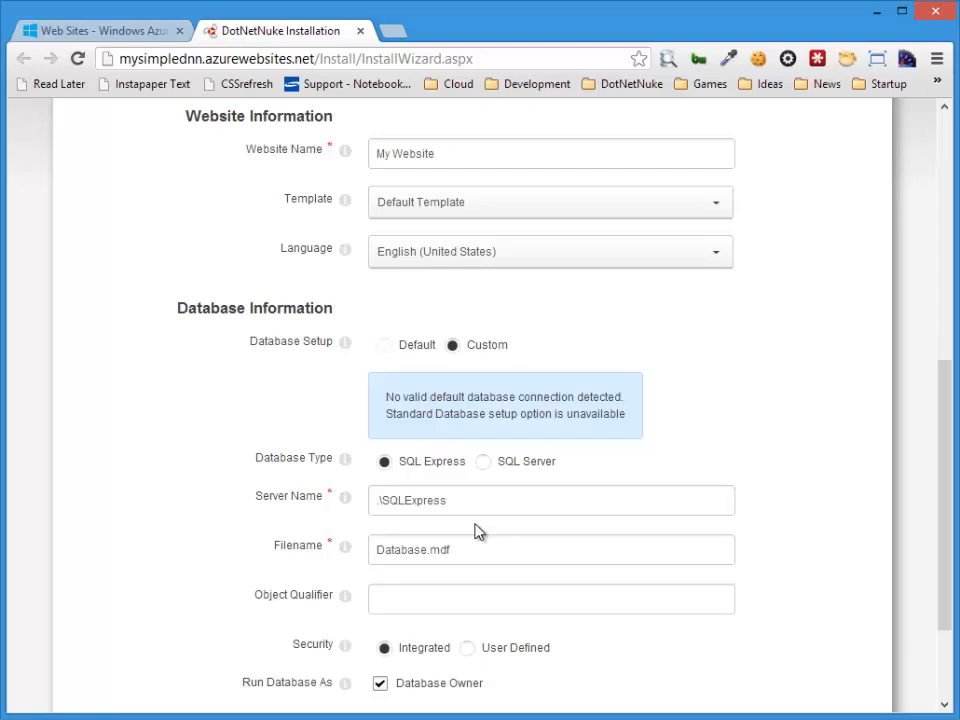
pyautogui.scroll(-3)
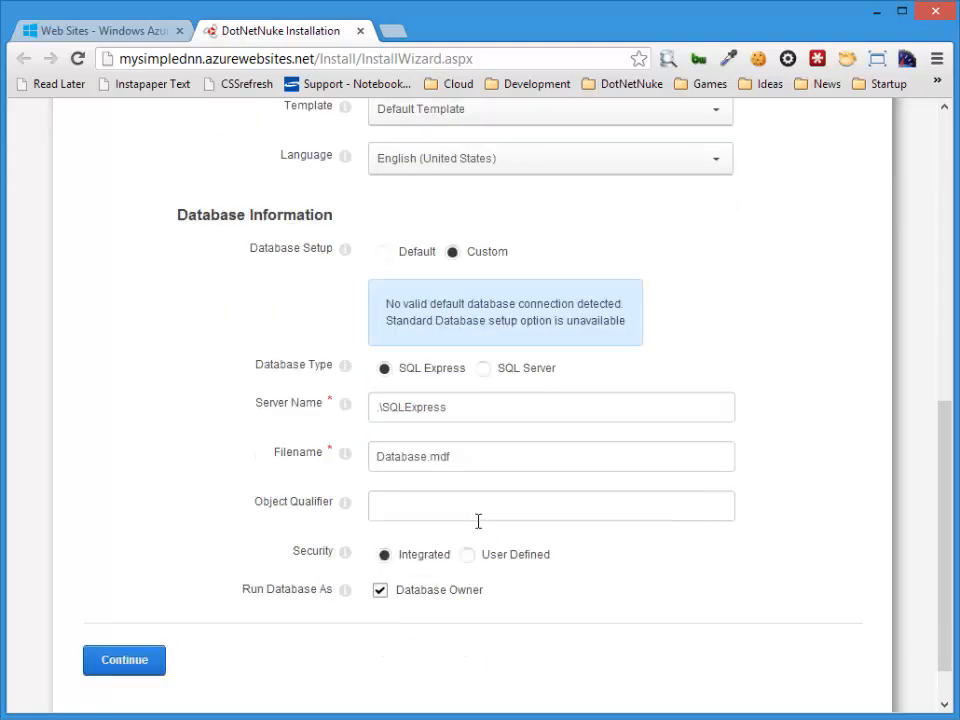
pyautogui.click(484, 368)
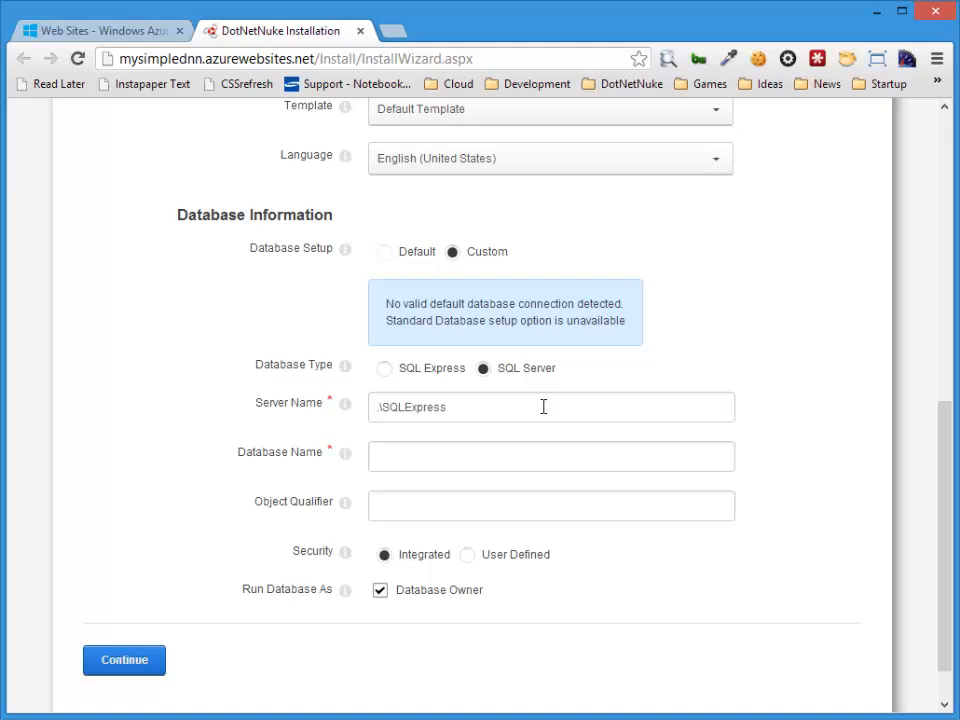
pyautogui.moveTo(464, 448)
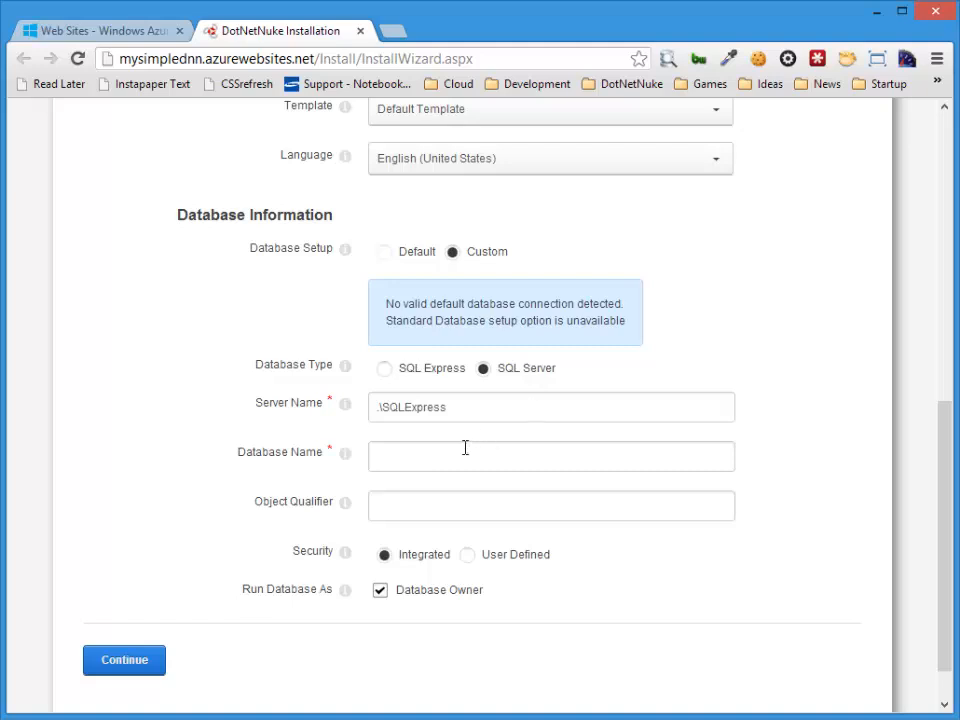
pyautogui.doubleClick(425, 407)
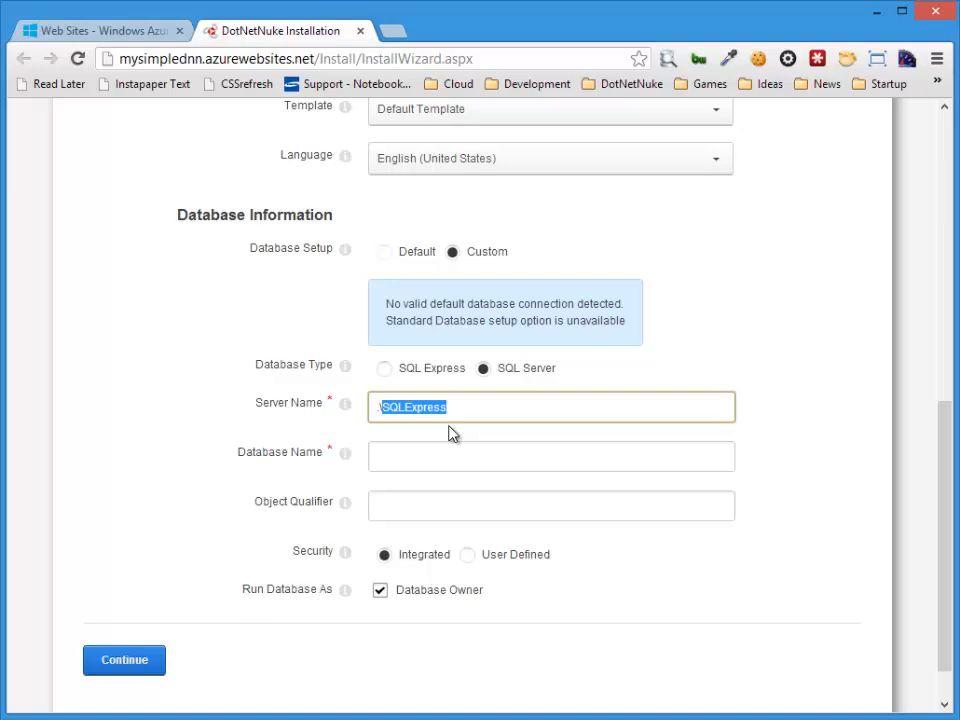
pyautogui.moveTo(130, 48)
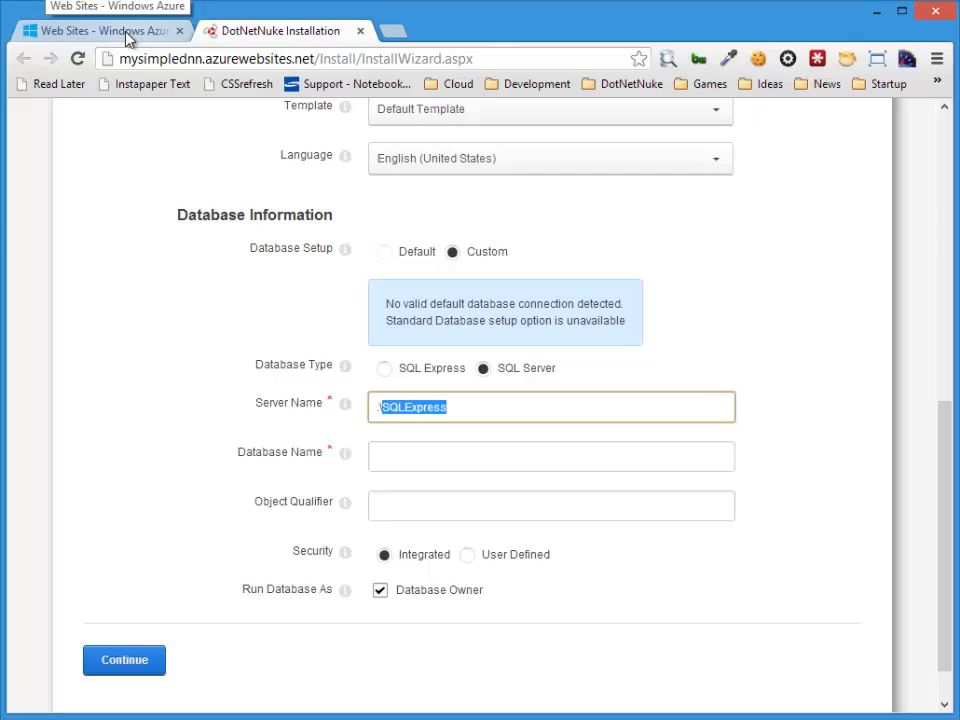
# Copy dw6a1efh5c.database.windows.net from the mysimplednn_db dashboard back to the installer's Server Name.
pyautogui.click(100, 30)
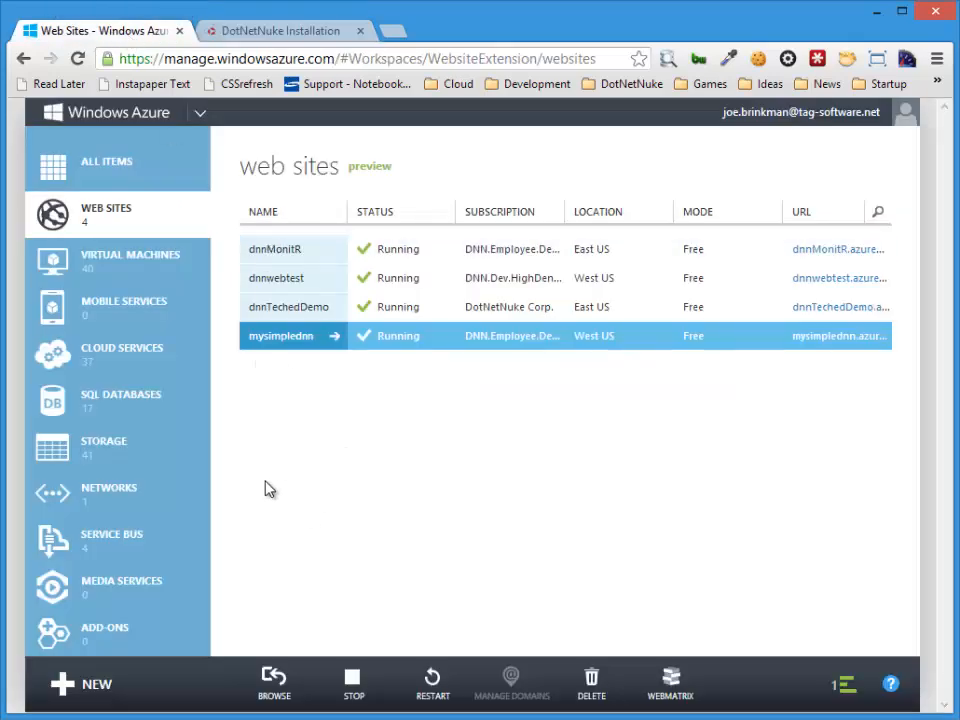
pyautogui.click(53, 400)
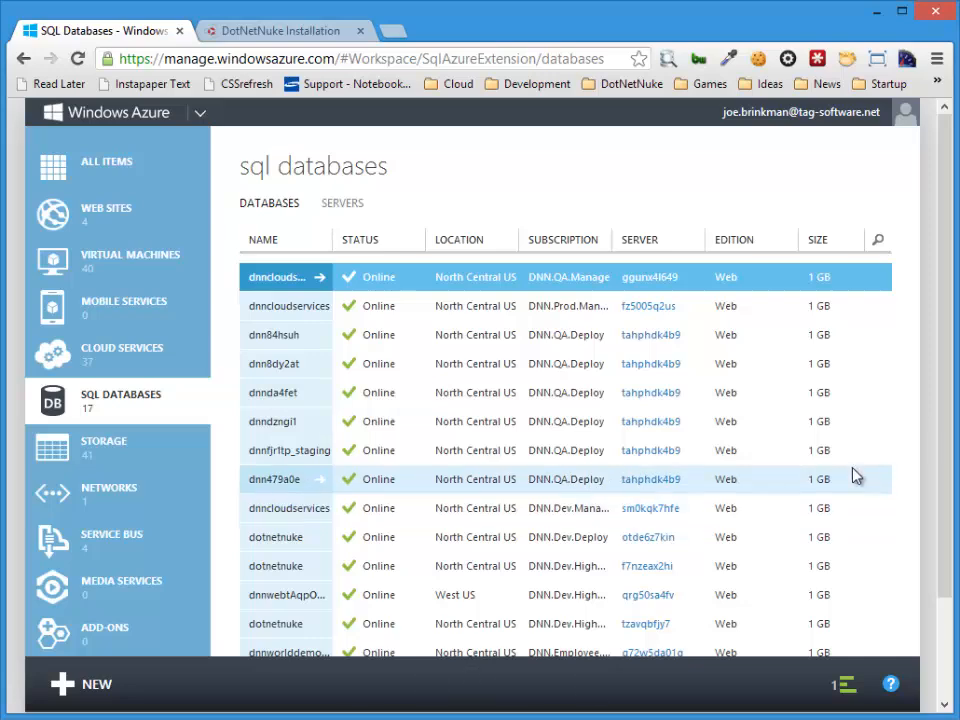
pyautogui.click(470, 479)
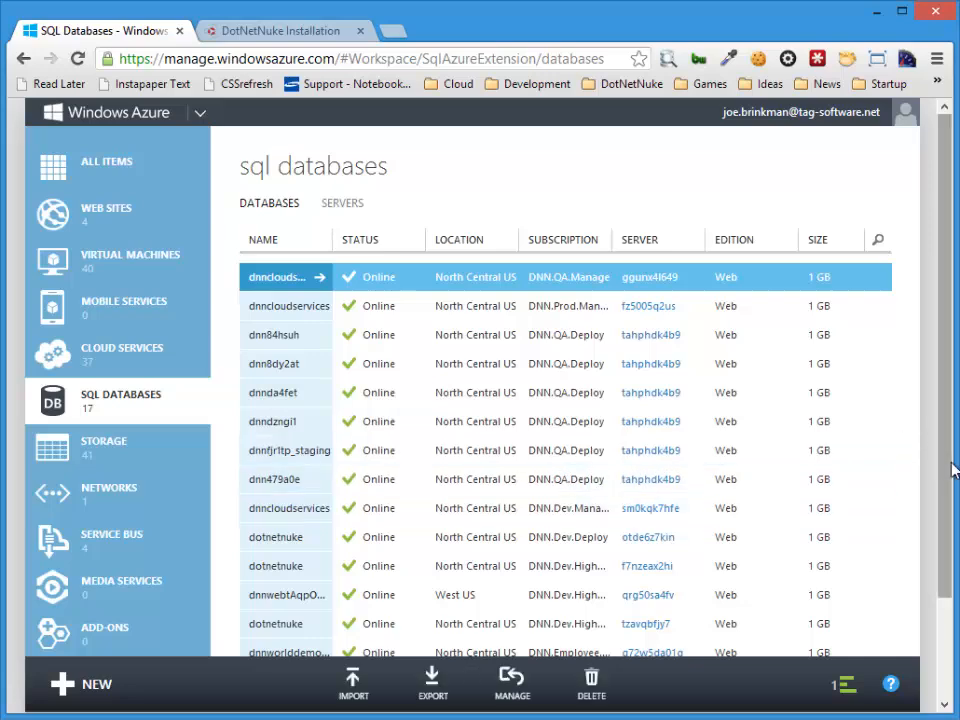
pyautogui.scroll(-3)
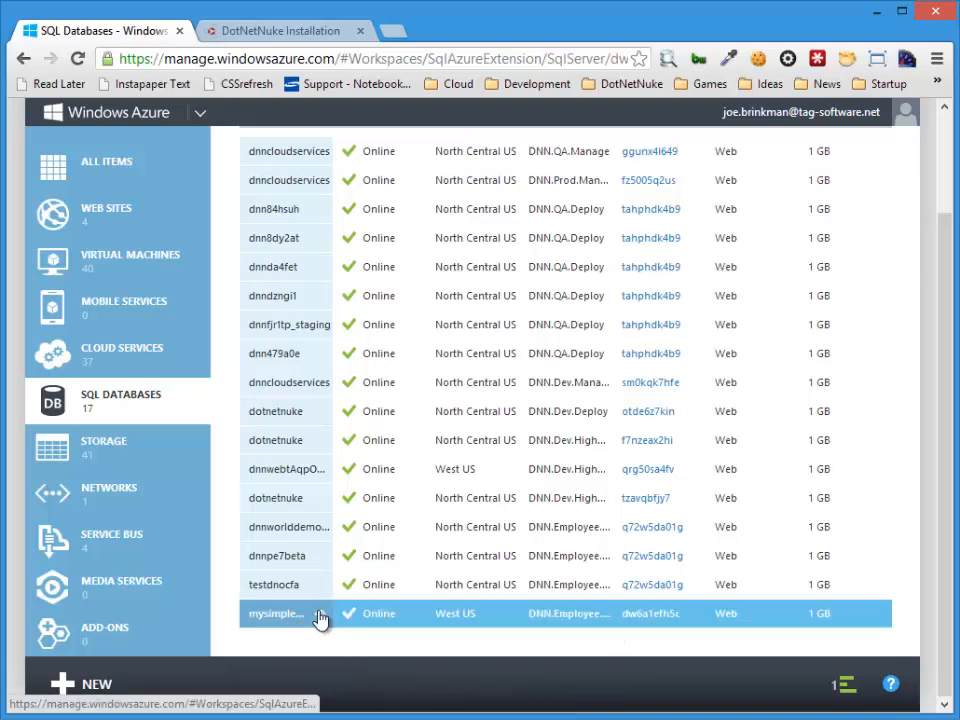
pyautogui.click(276, 613)
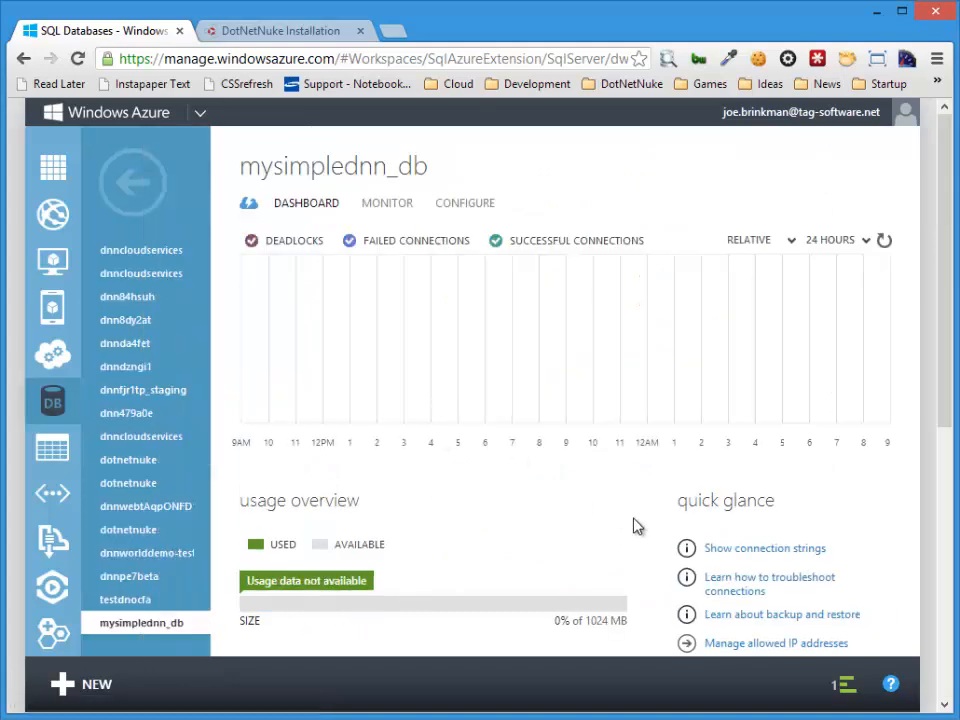
pyautogui.scroll(-3)
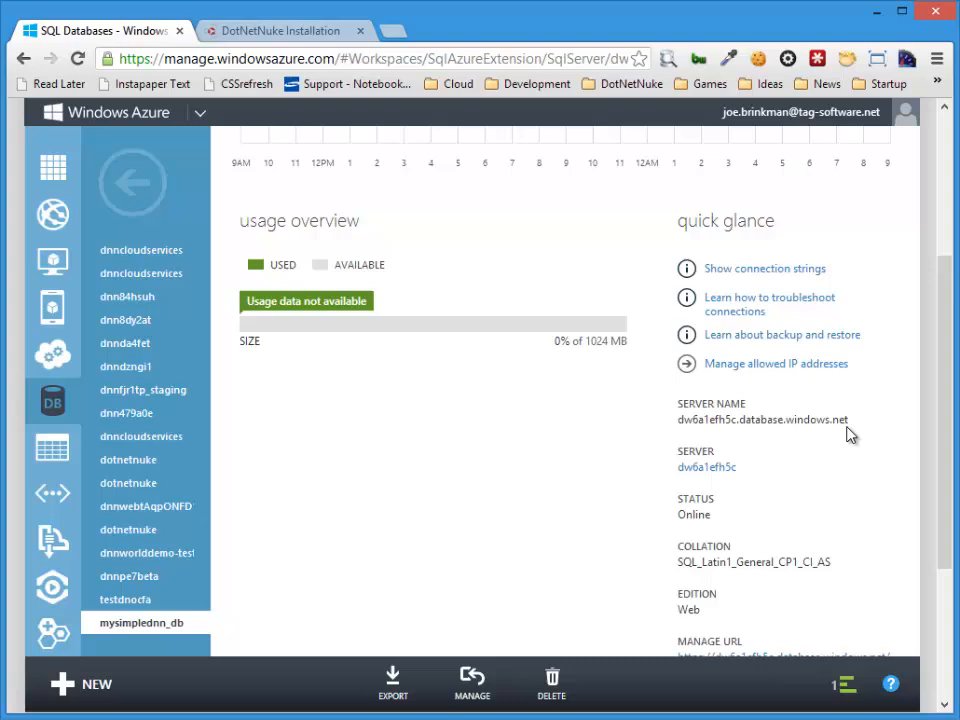
pyautogui.moveTo(848, 420)
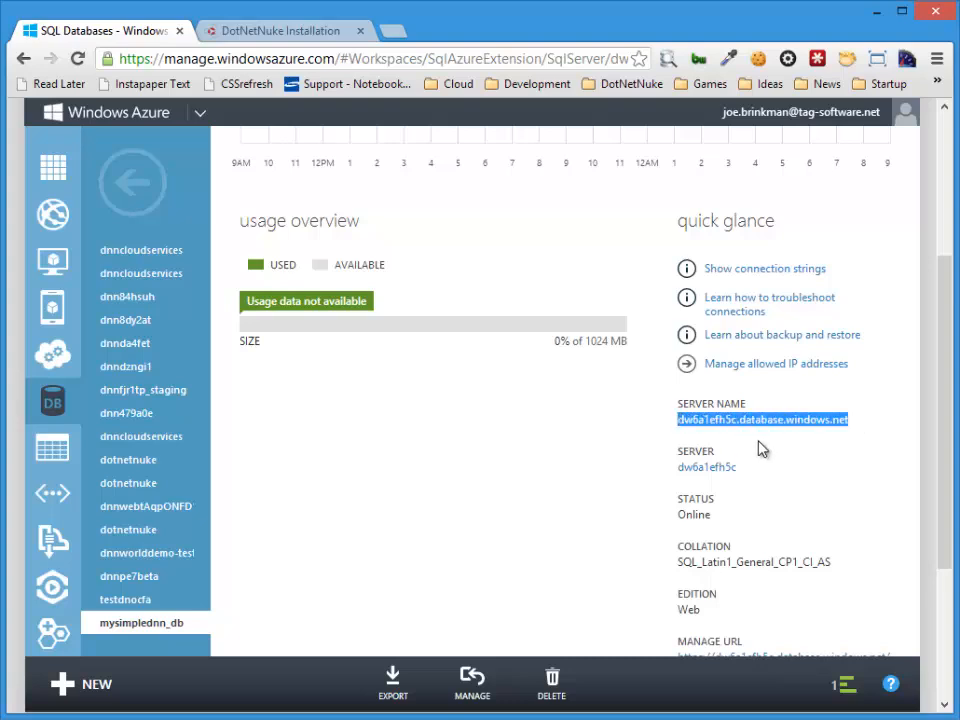
pyautogui.click(285, 31)
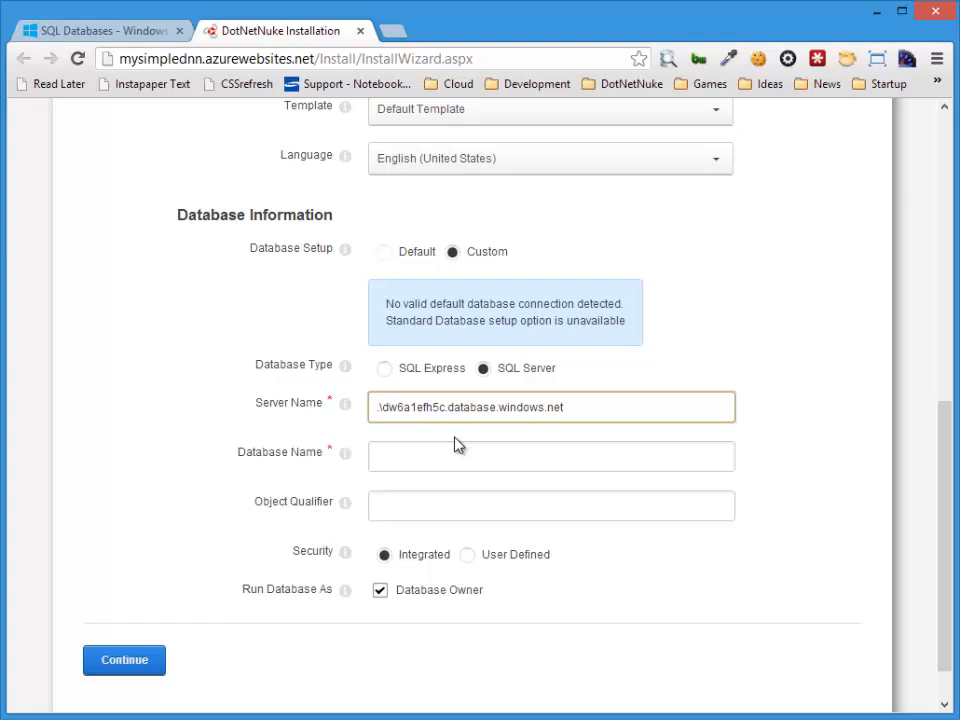
# Set Database Name to mysimplednn_db and switch security to User Defined.
pyautogui.click(550, 456)
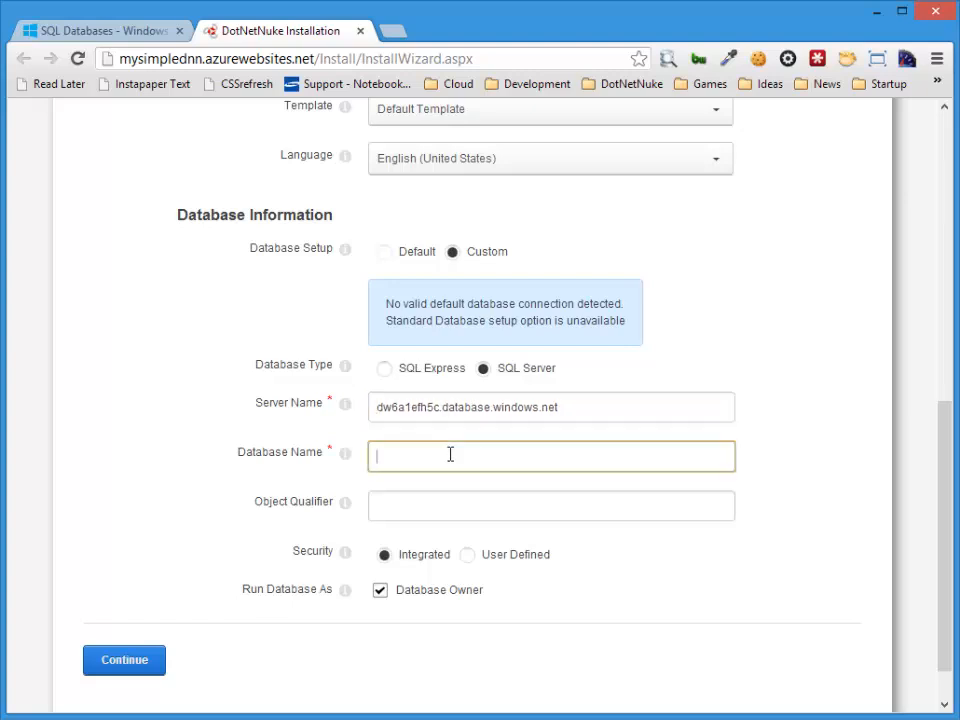
pyautogui.write('mysimplednn')
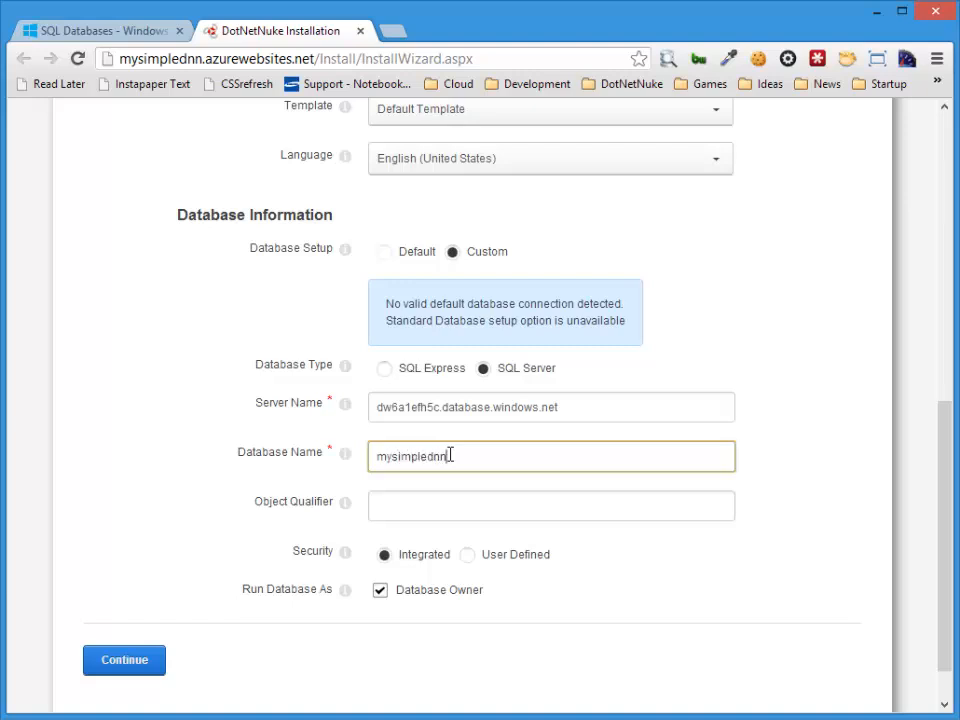
pyautogui.write('db')
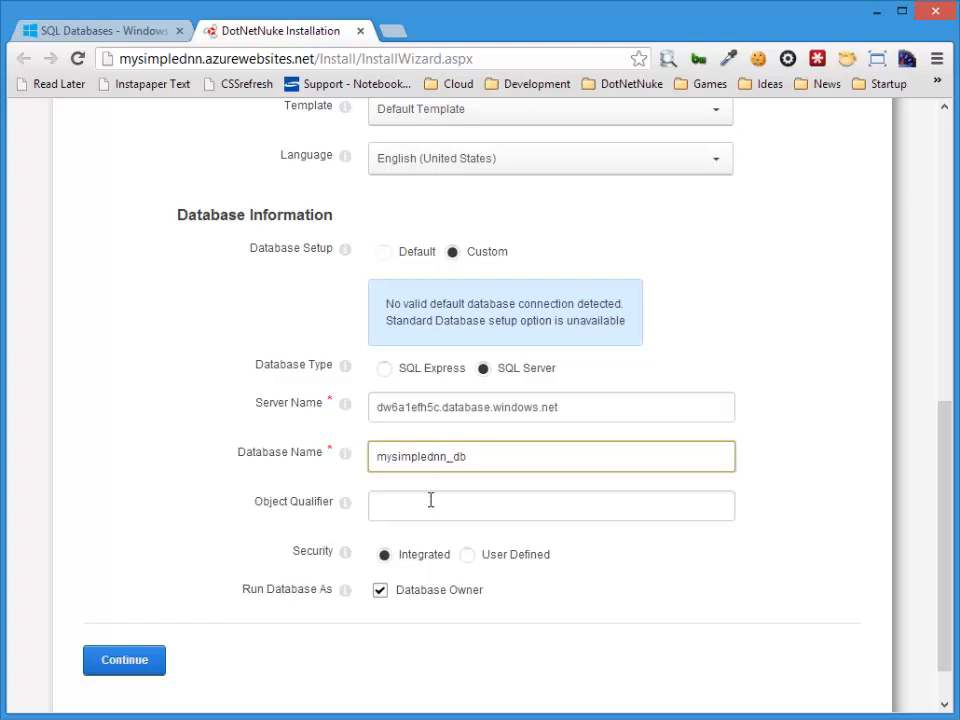
pyautogui.click(467, 554)
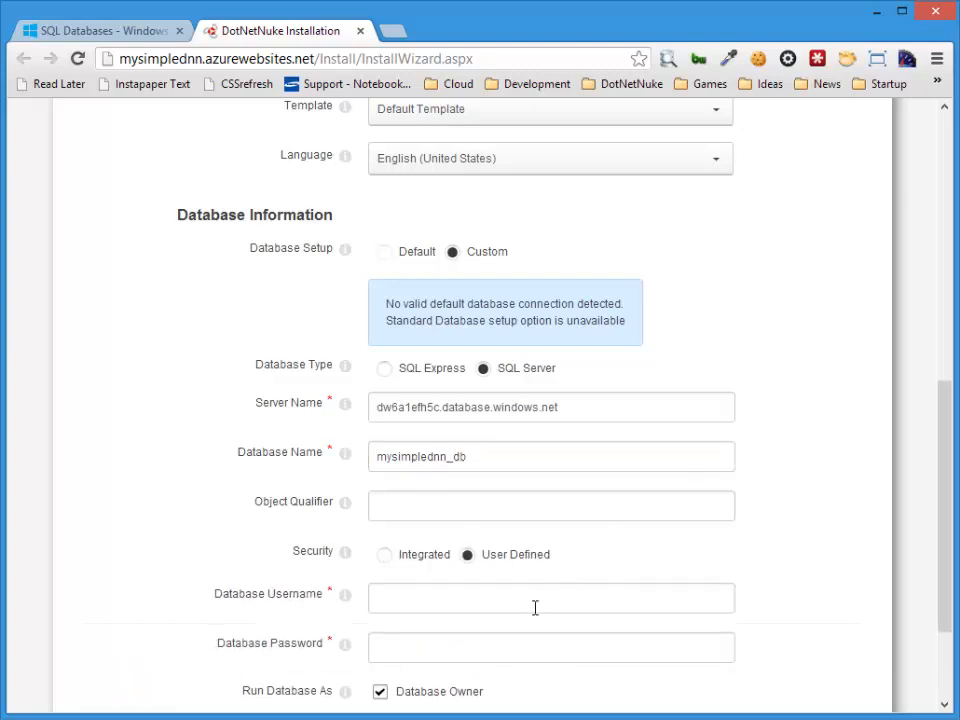
pyautogui.moveTo(185, 551)
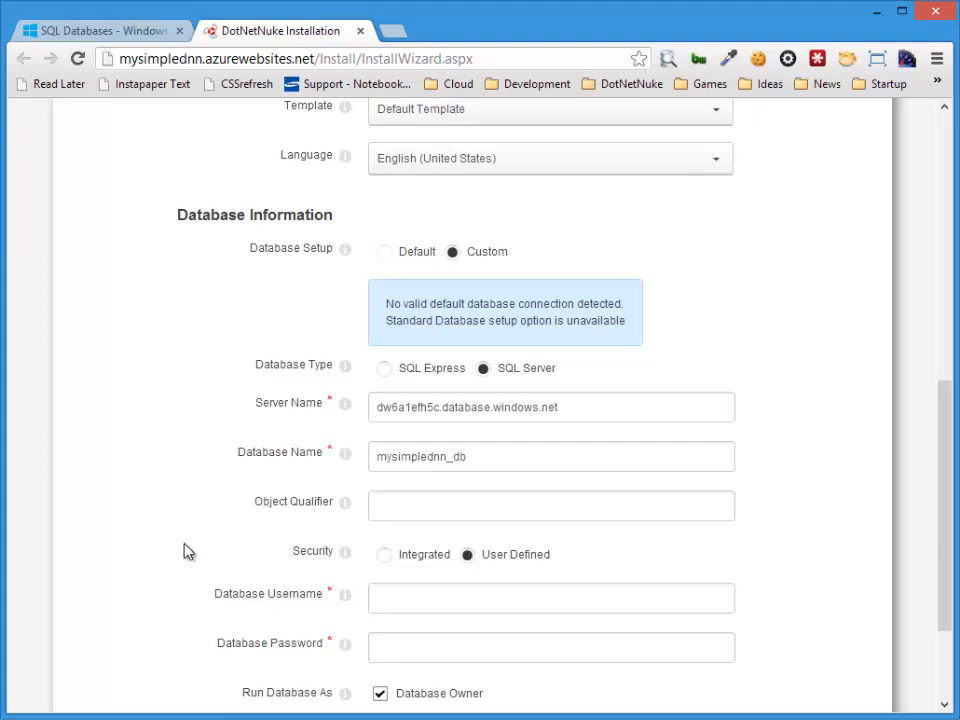
pyautogui.scroll(-3)
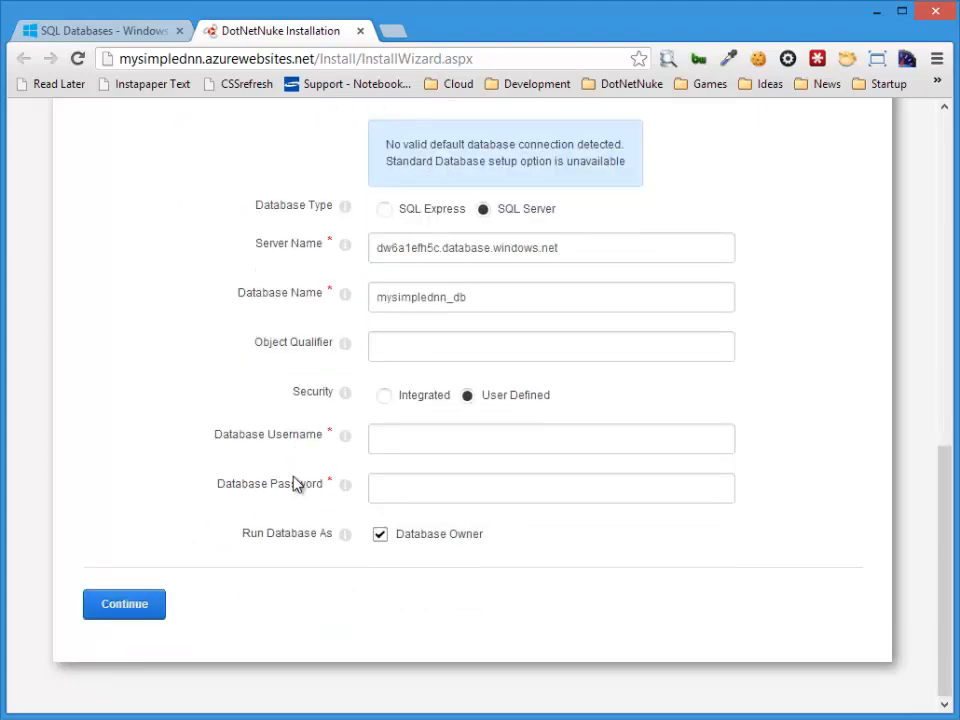
pyautogui.click(95, 31)
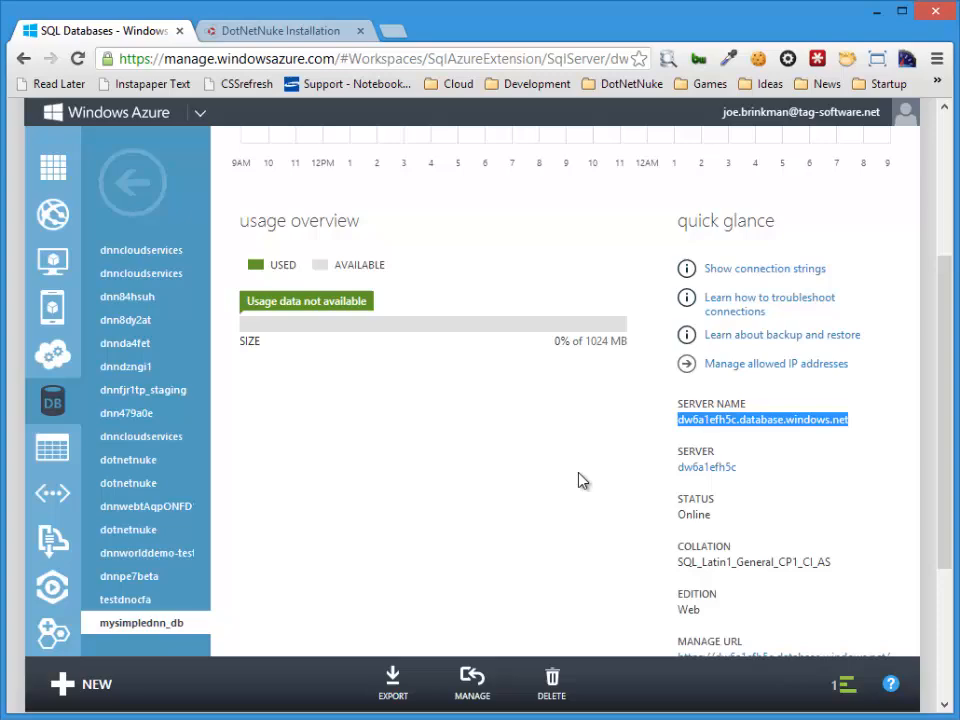
pyautogui.scroll(-3)
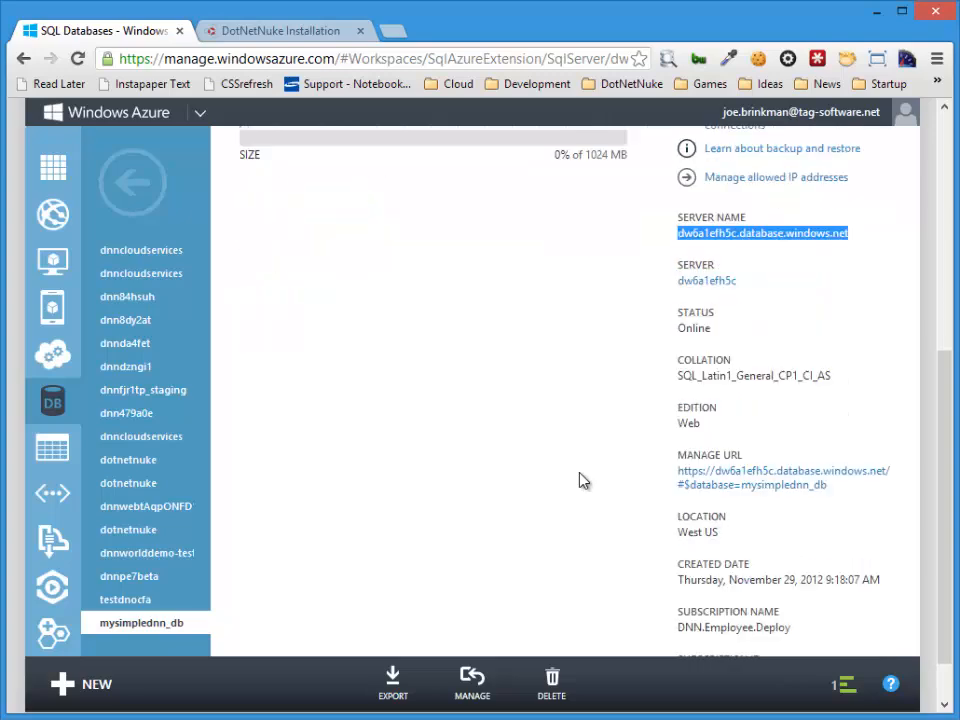
pyautogui.scroll(-3)
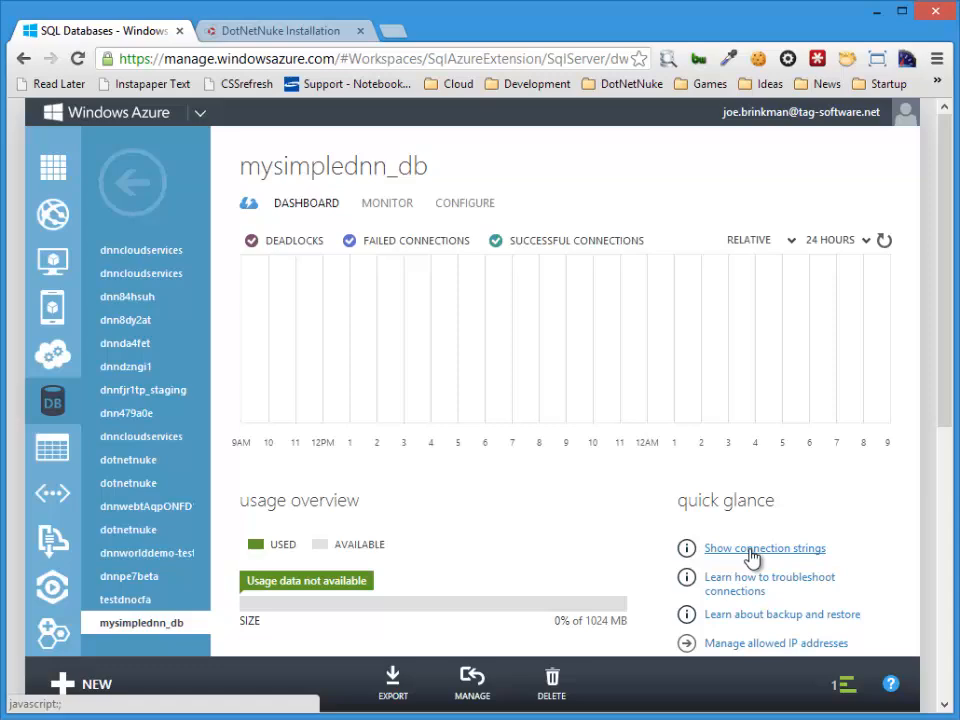
pyautogui.click(765, 548)
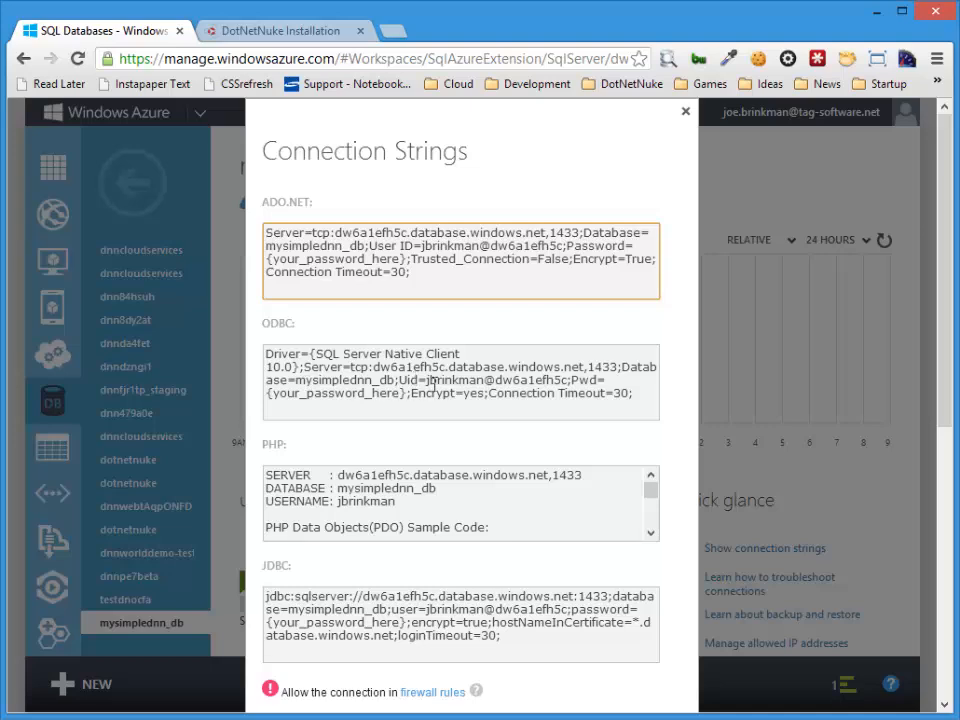
pyautogui.doubleClick(438, 380)
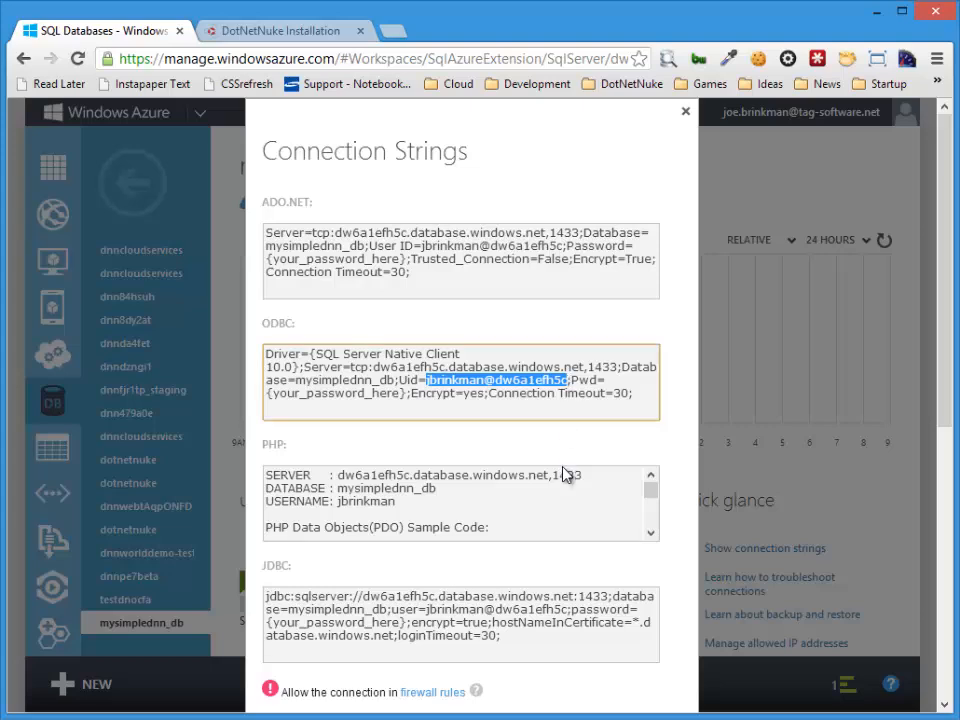
pyautogui.moveTo(540, 460)
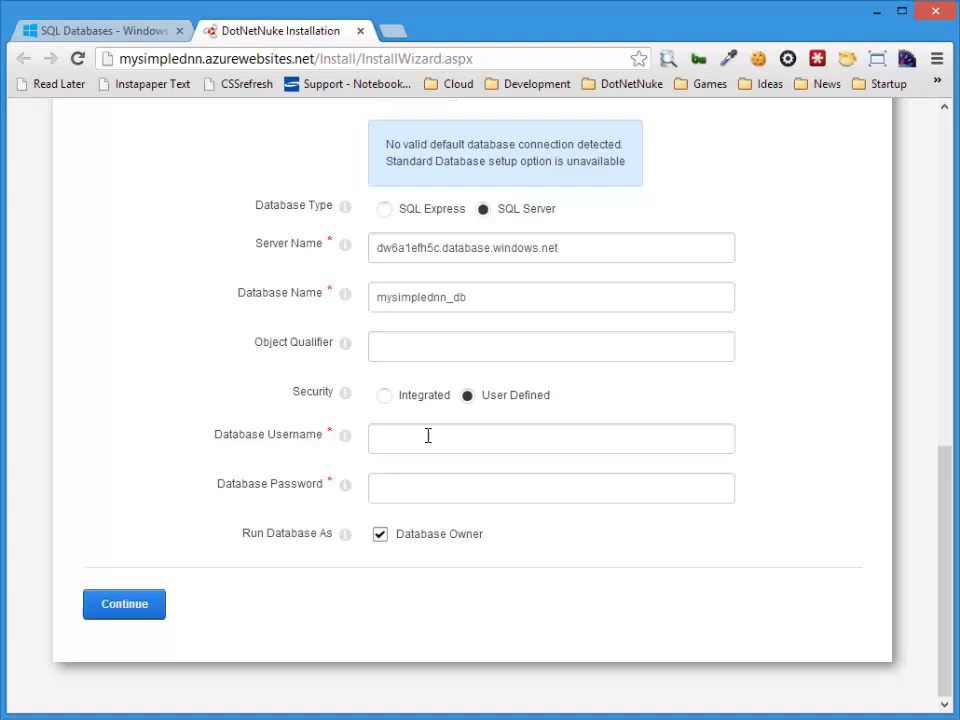
pyautogui.write('jbrinkman@dw6a1efh5c')
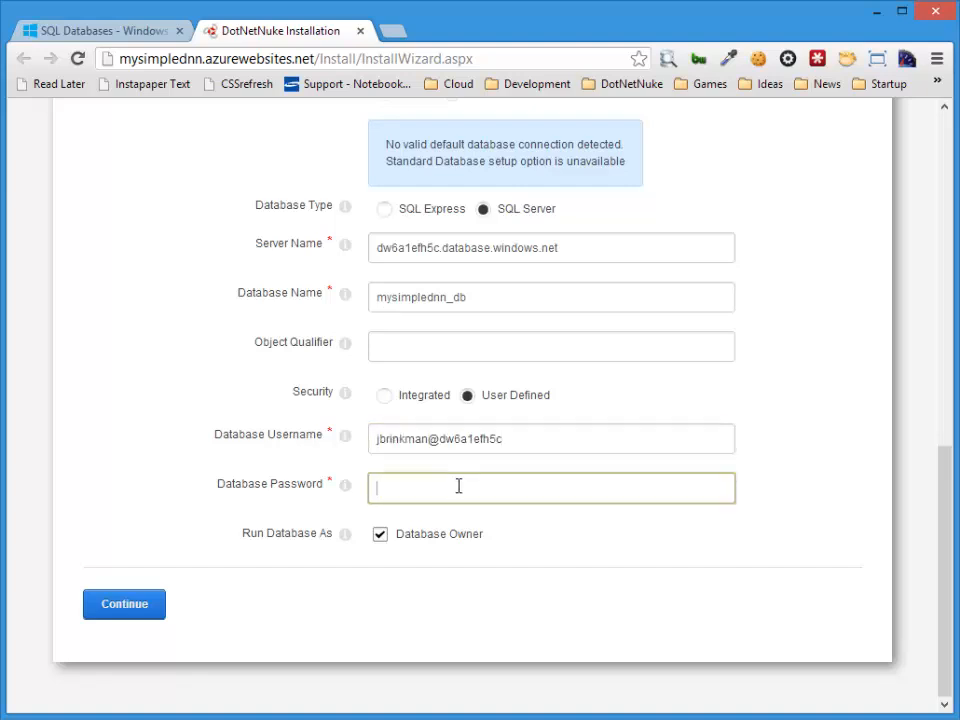
pyautogui.write('password')
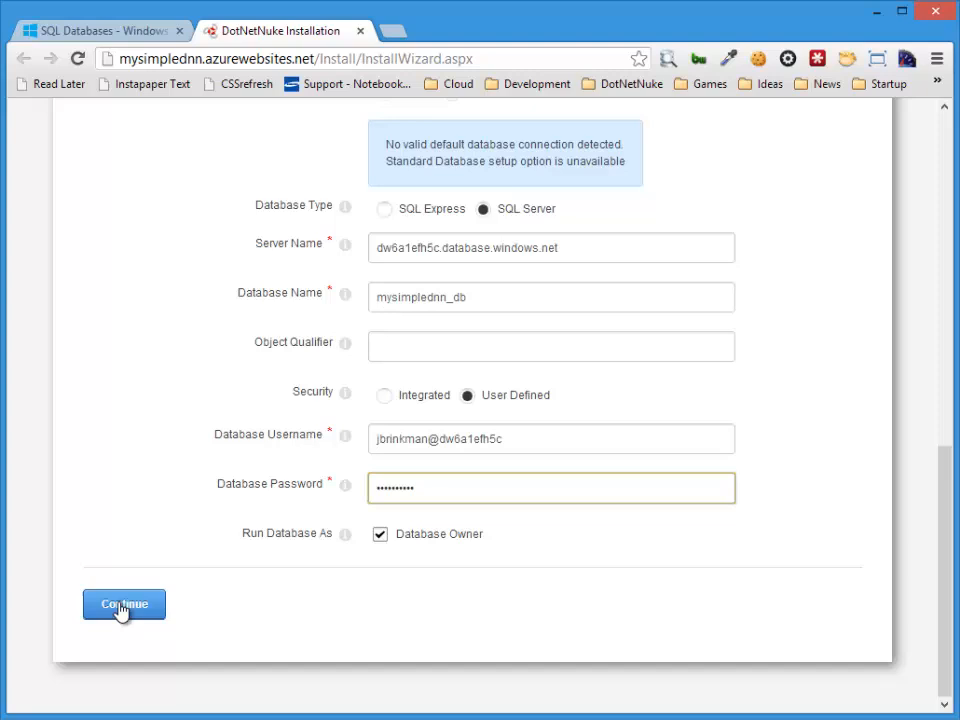
pyautogui.click(124, 604)
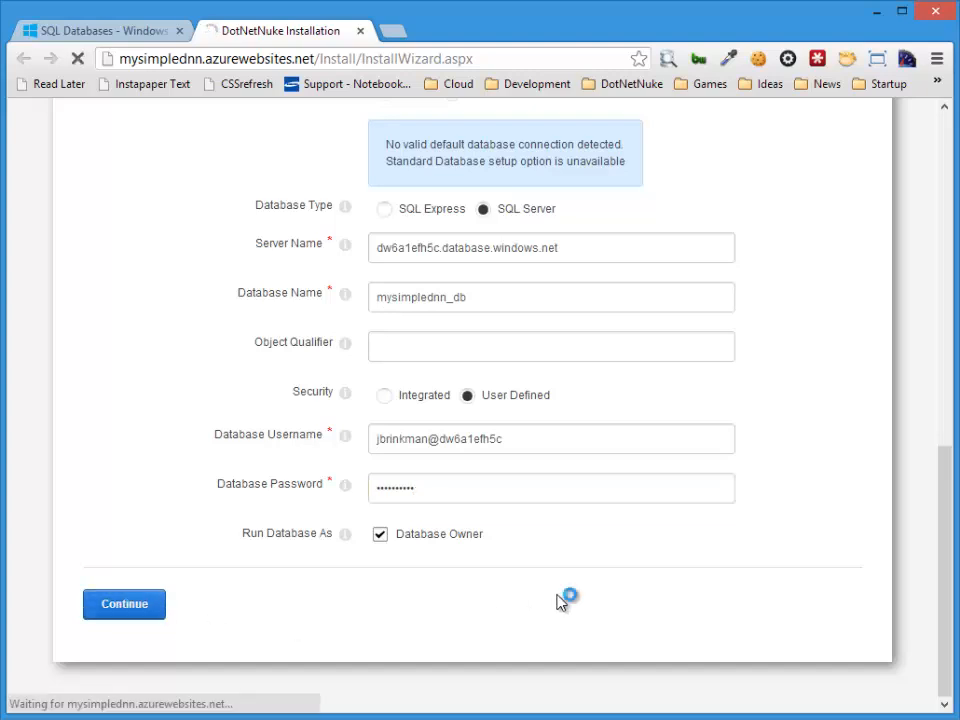
pyautogui.click(124, 603)
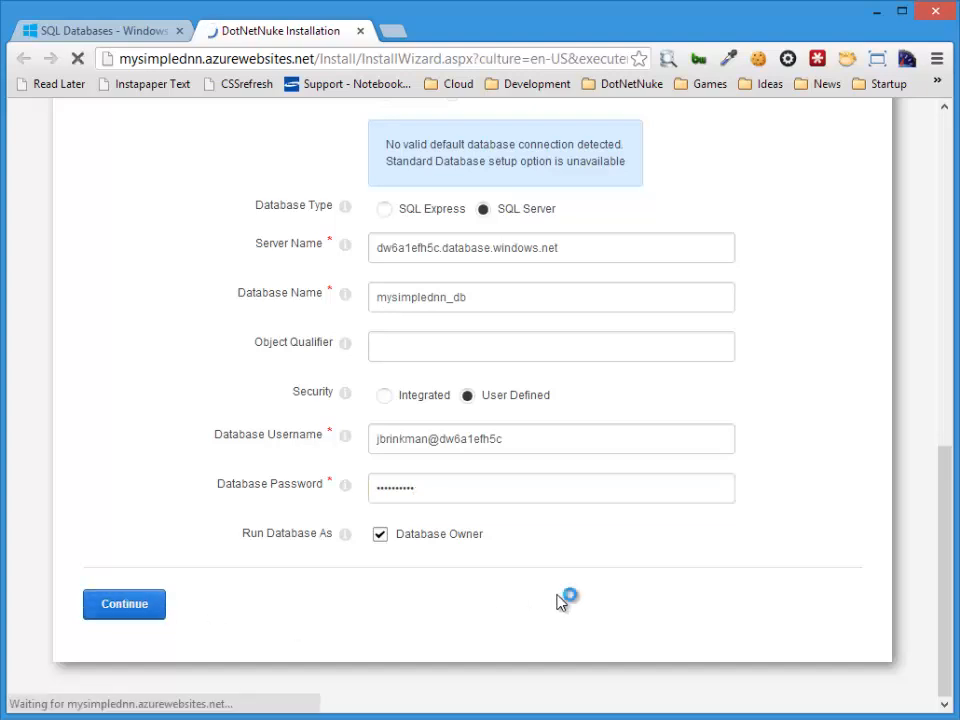
# After installation reaches 100% complete, visit the new Awesome Cycles website to load its home page.
pyautogui.click(123, 604)
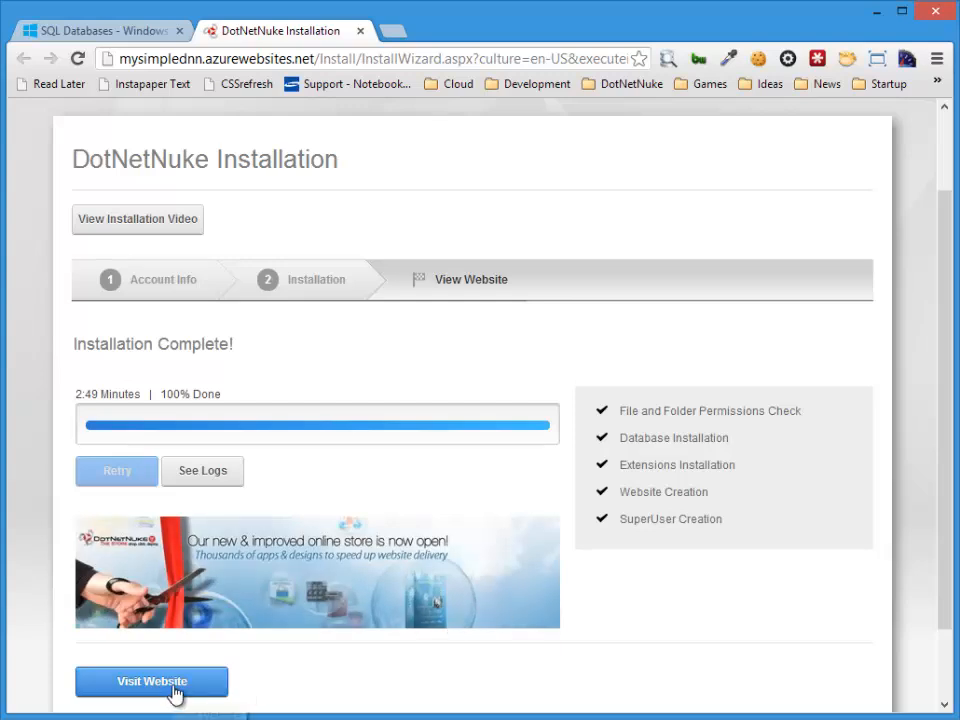
pyautogui.moveTo(152, 687)
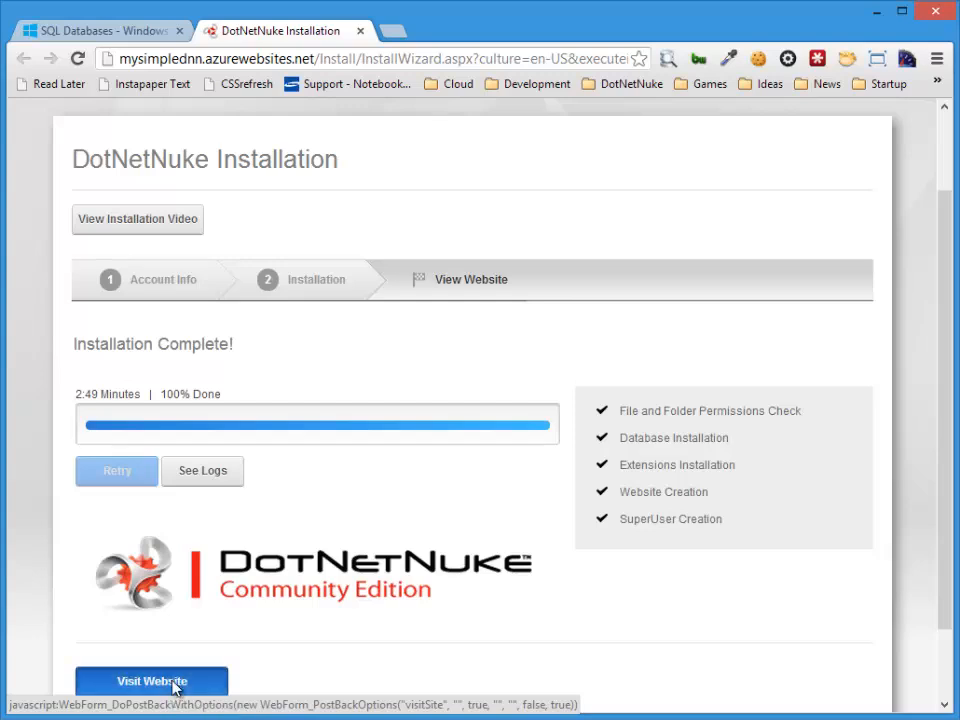
pyautogui.click(151, 681)
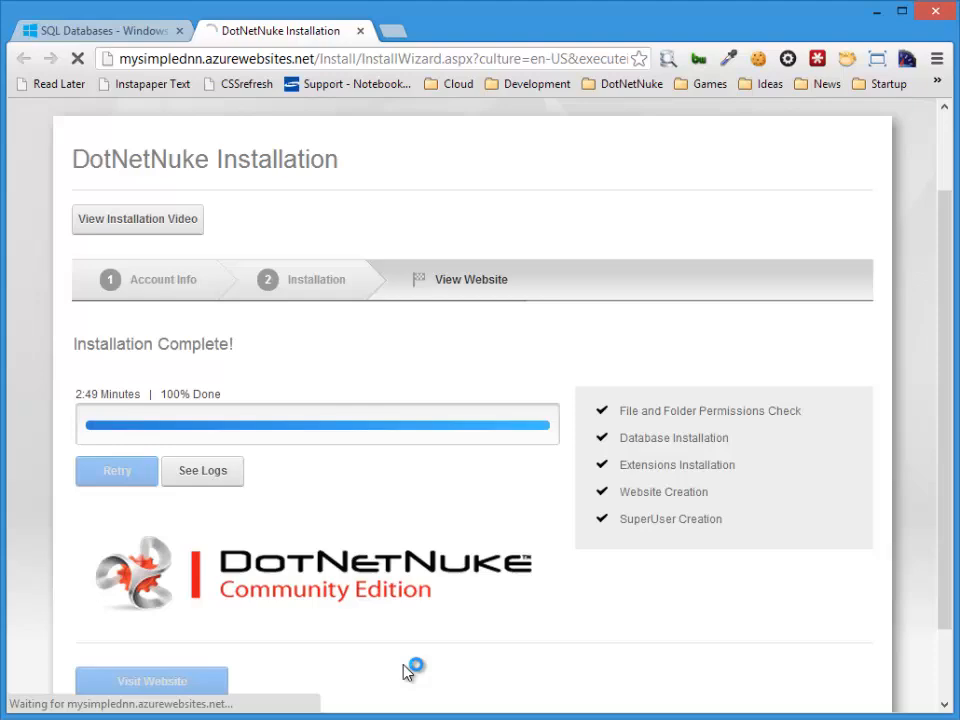
pyautogui.click(151, 680)
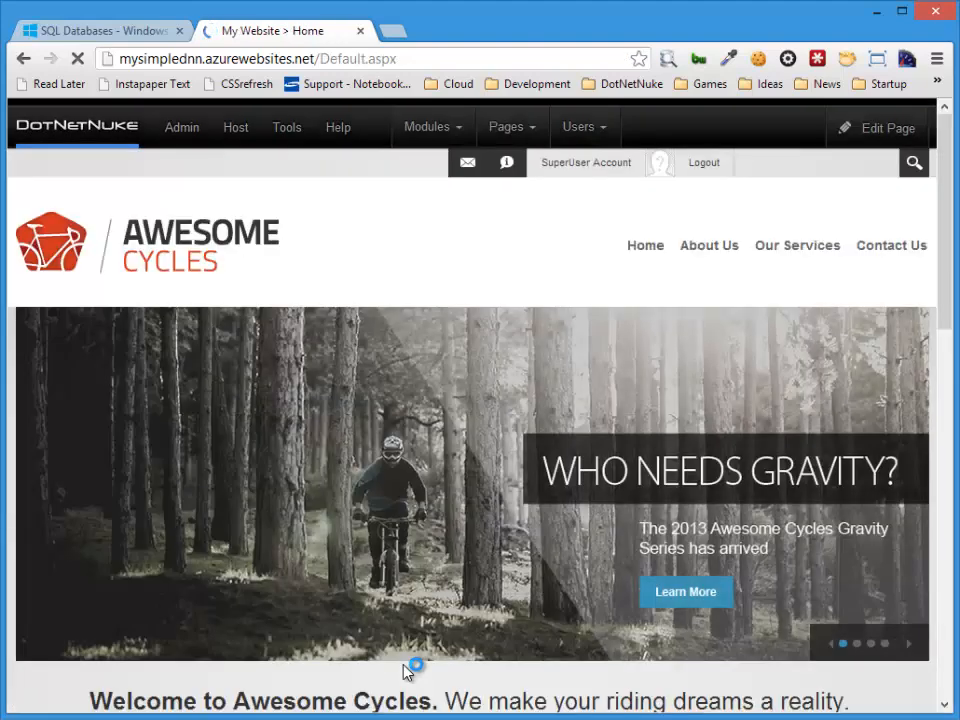